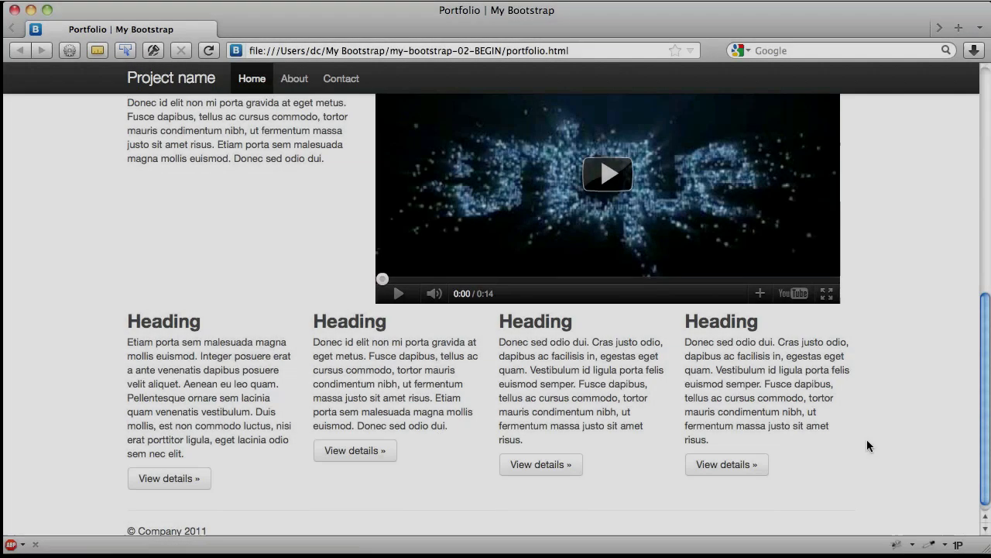
Step: Scroll the portfolio page in Safari to review the project video sections
scroll(up, 3)
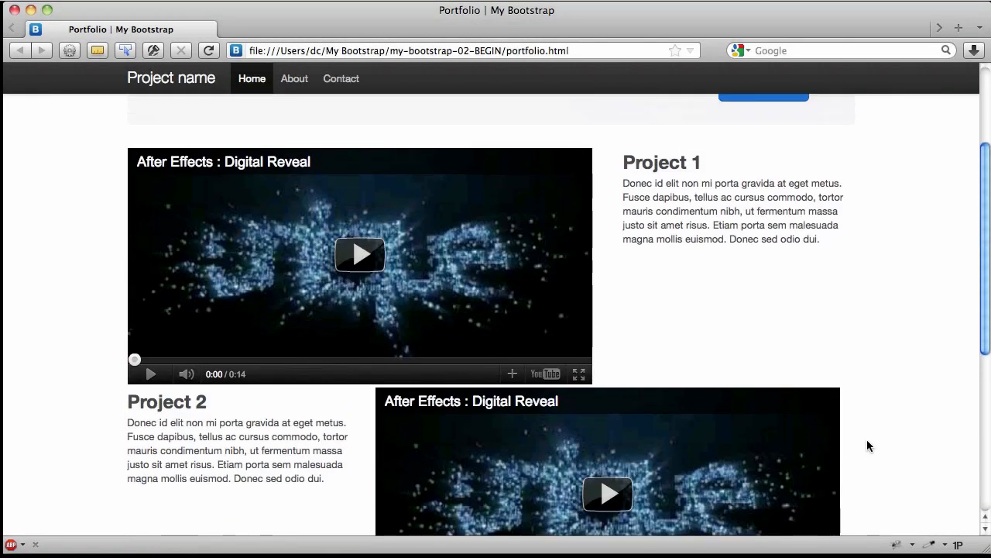
mouse_move(886, 387)
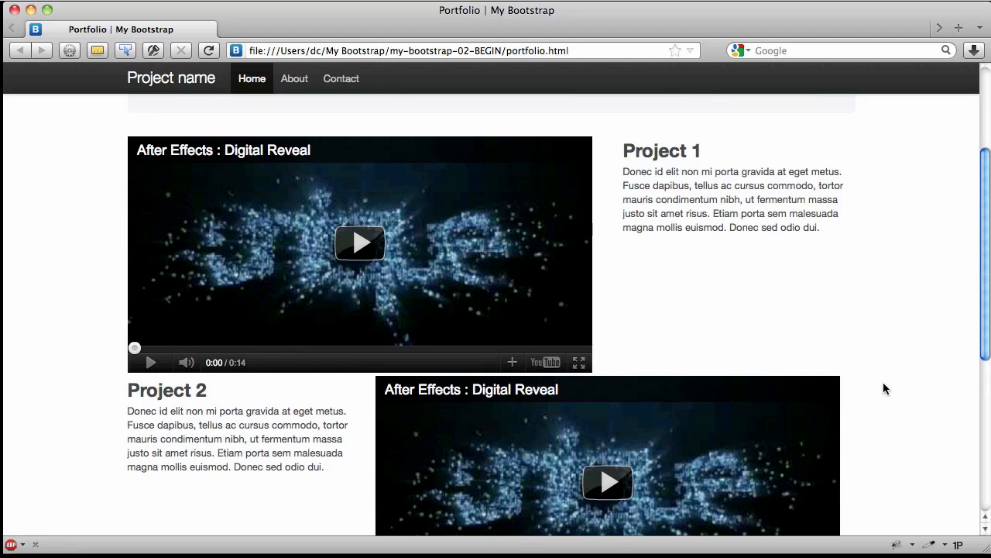
scroll(up, 3)
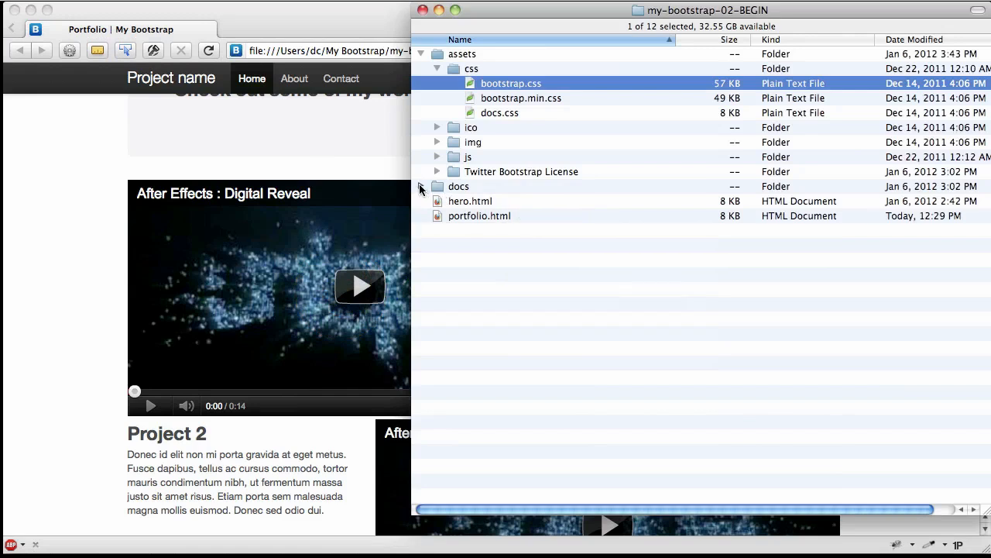
Step: Open index.html from the project's docs folder so the Bootstrap docs load in Safari
click(437, 186)
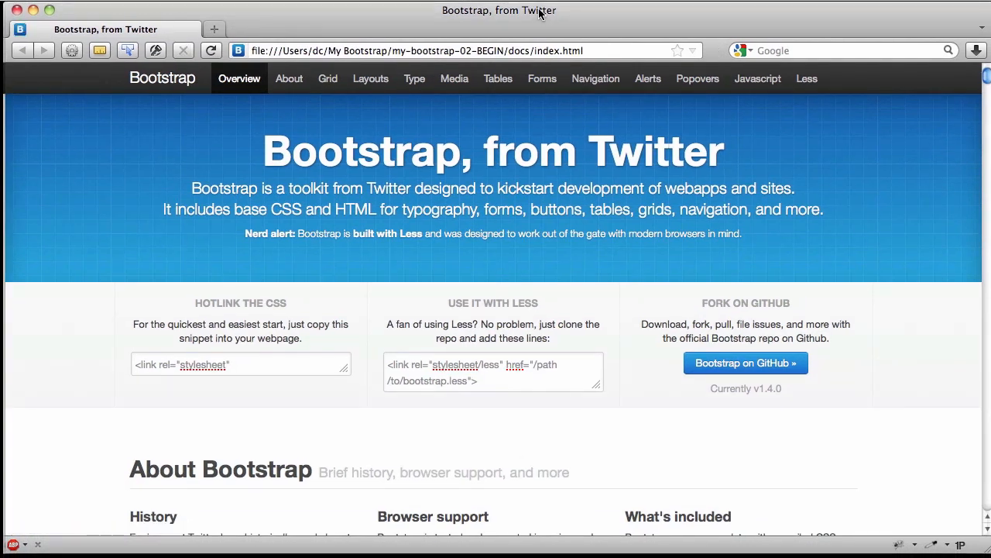
mouse_move(329, 80)
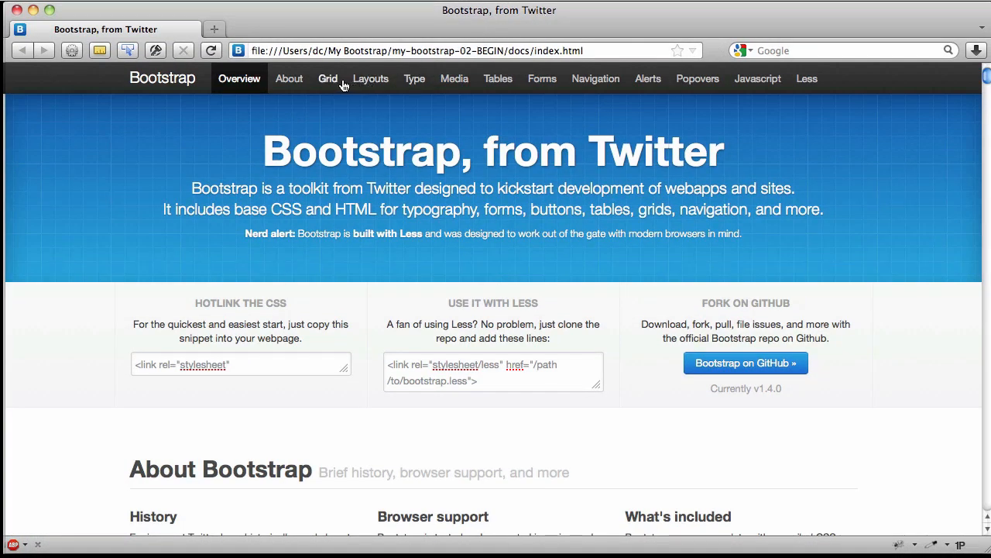
mouse_move(370, 77)
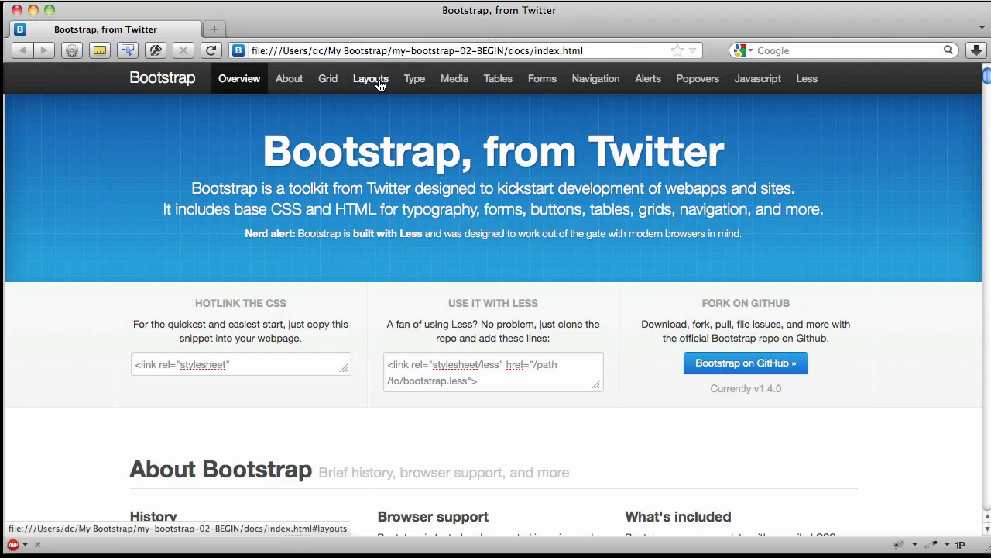
mouse_move(454, 77)
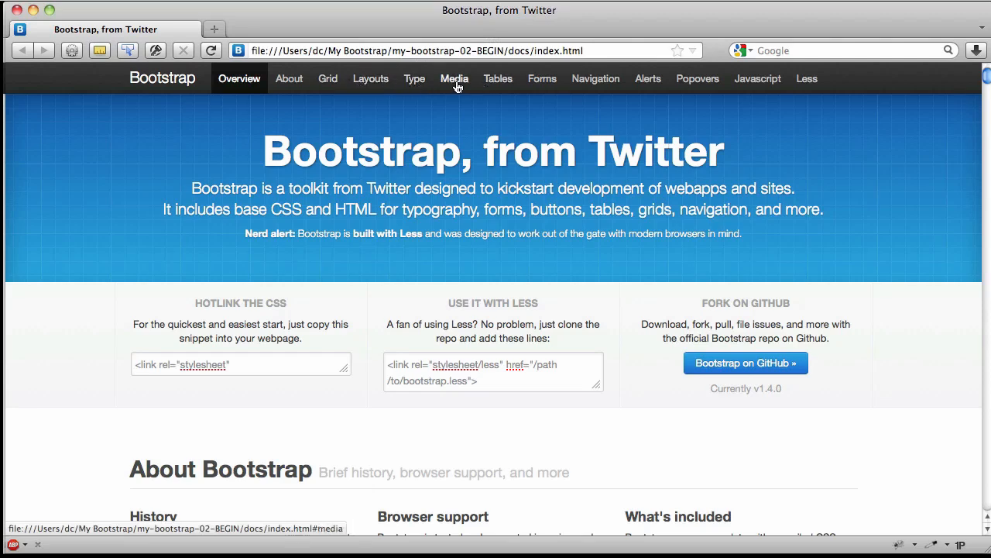
Step: Go to the Media section and review the Large, Medium, Small thumbnail grids and their markup
click(454, 78)
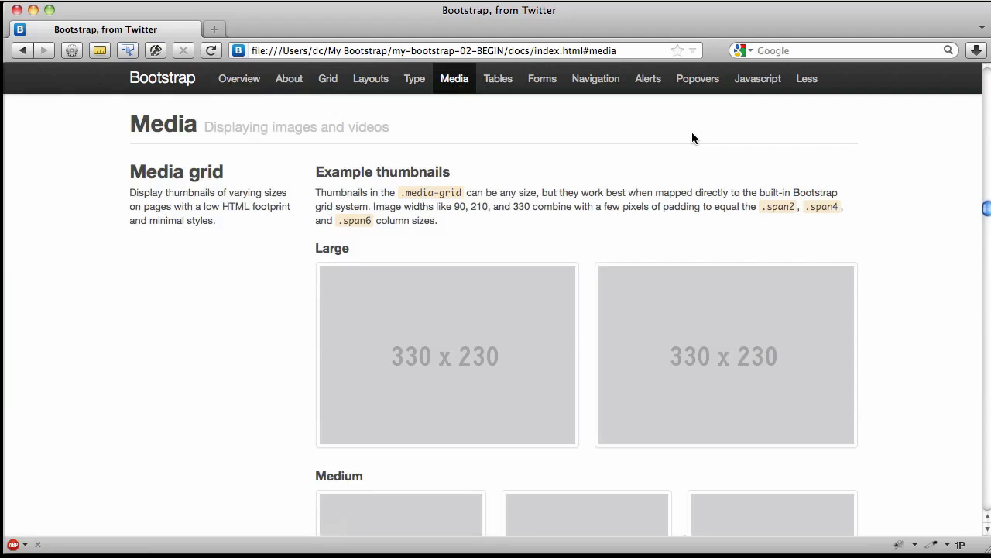
scroll(up, 3)
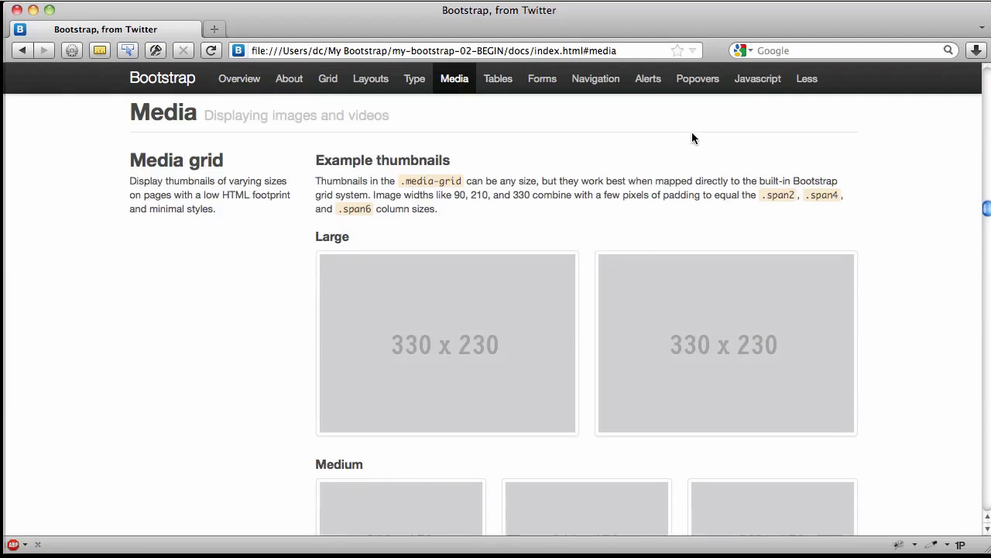
mouse_move(430, 185)
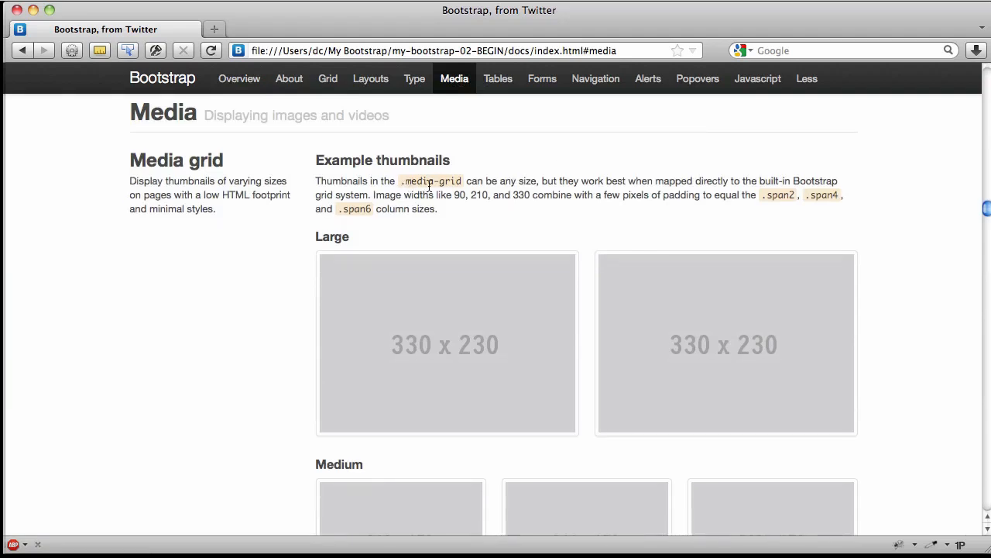
scroll(down, 3)
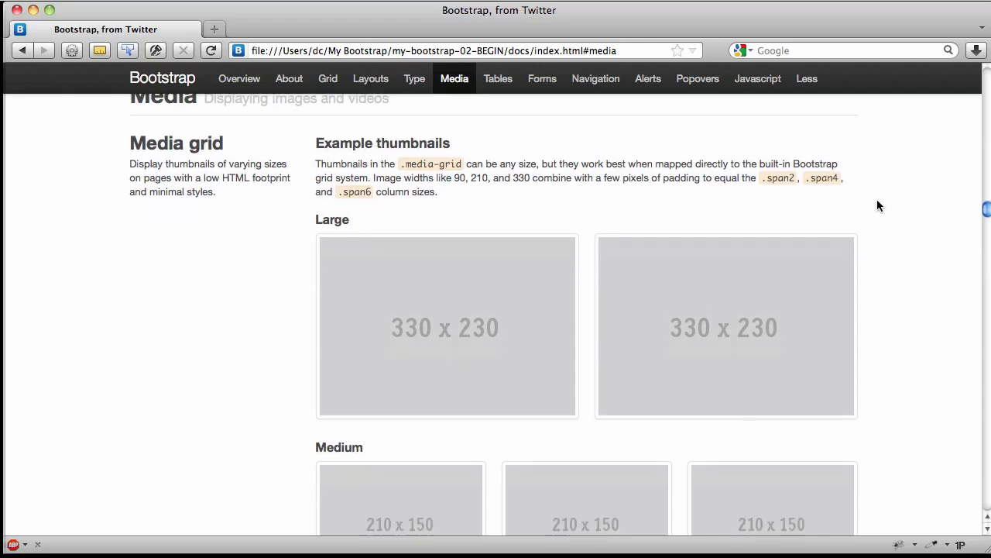
scroll(down, 3)
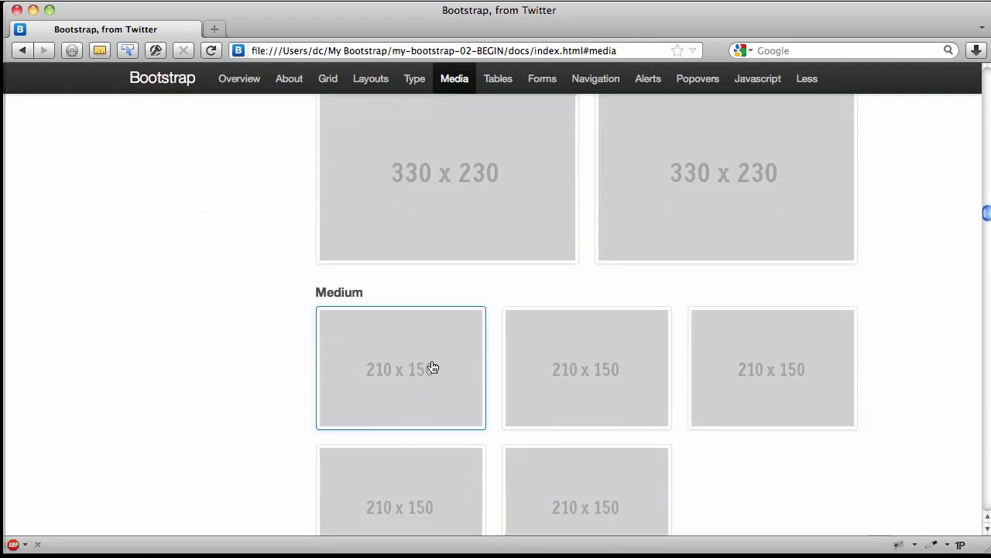
scroll(down, 3)
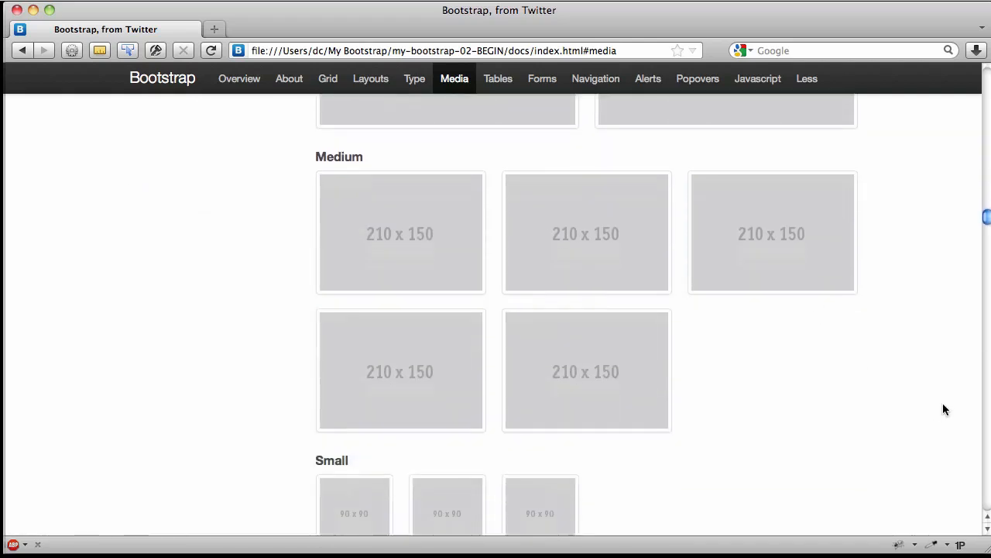
scroll(down, 3)
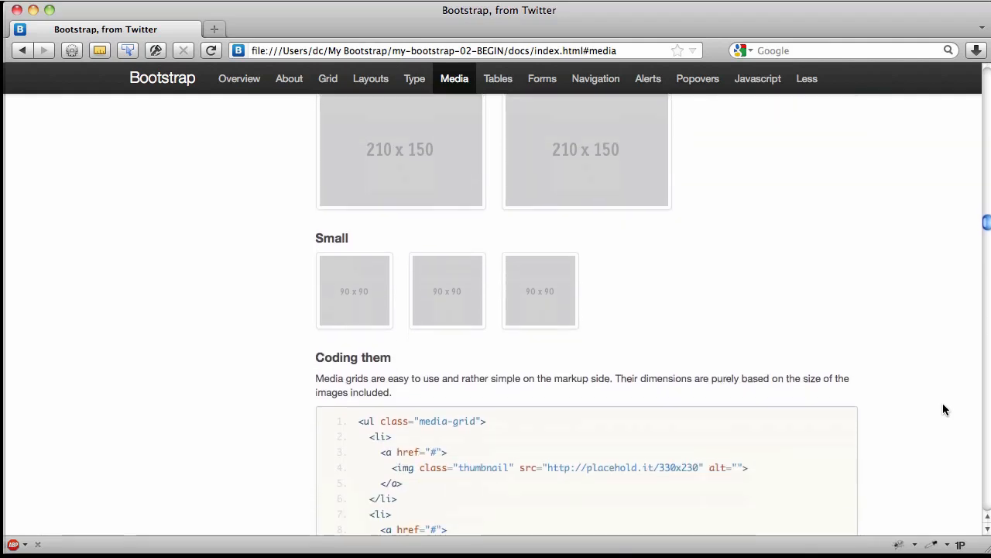
scroll(down, 3)
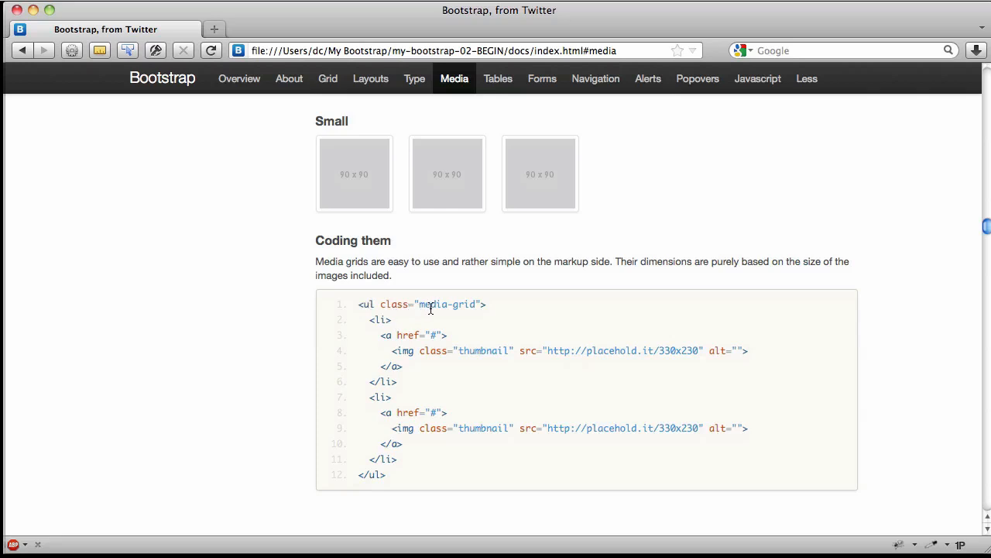
mouse_move(375, 319)
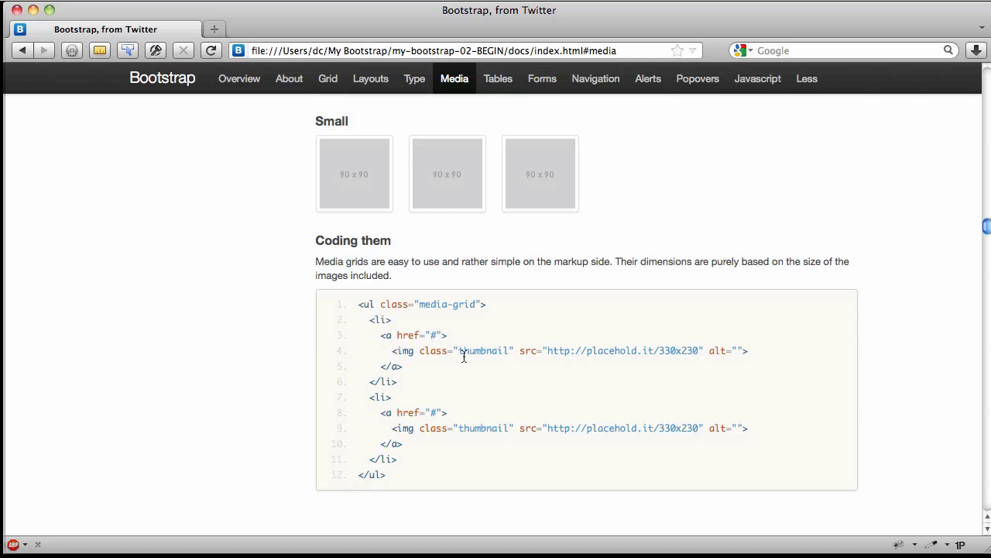
mouse_move(480, 363)
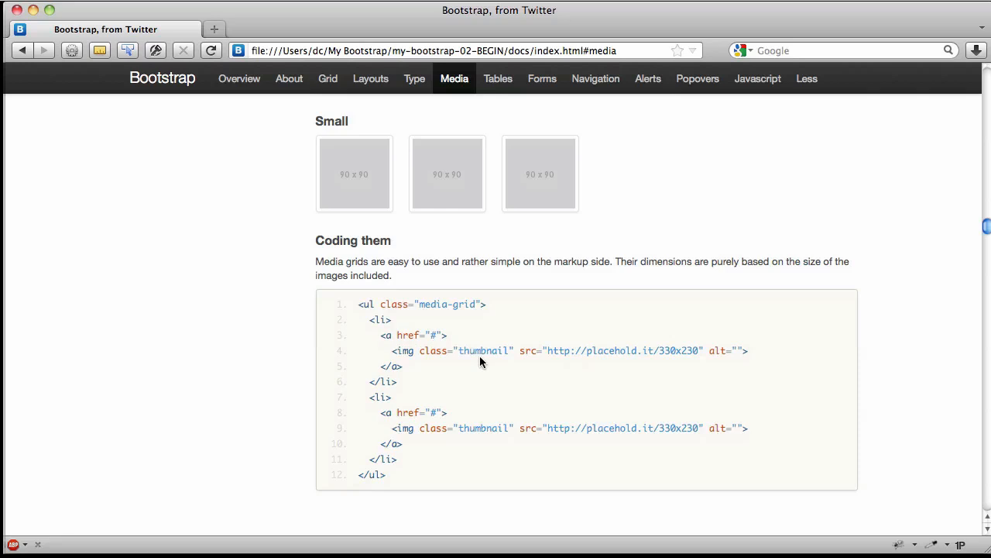
mouse_move(690, 356)
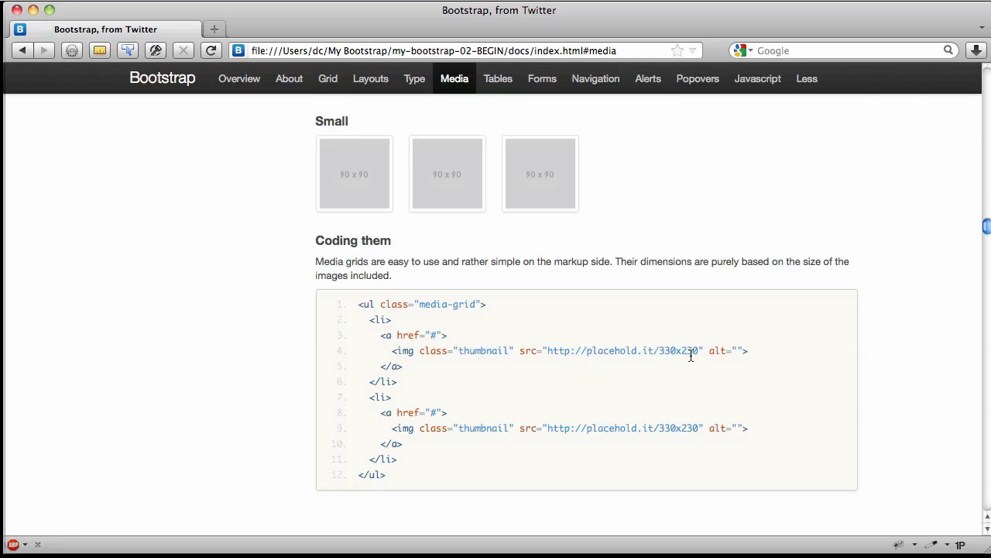
scroll(up, 3)
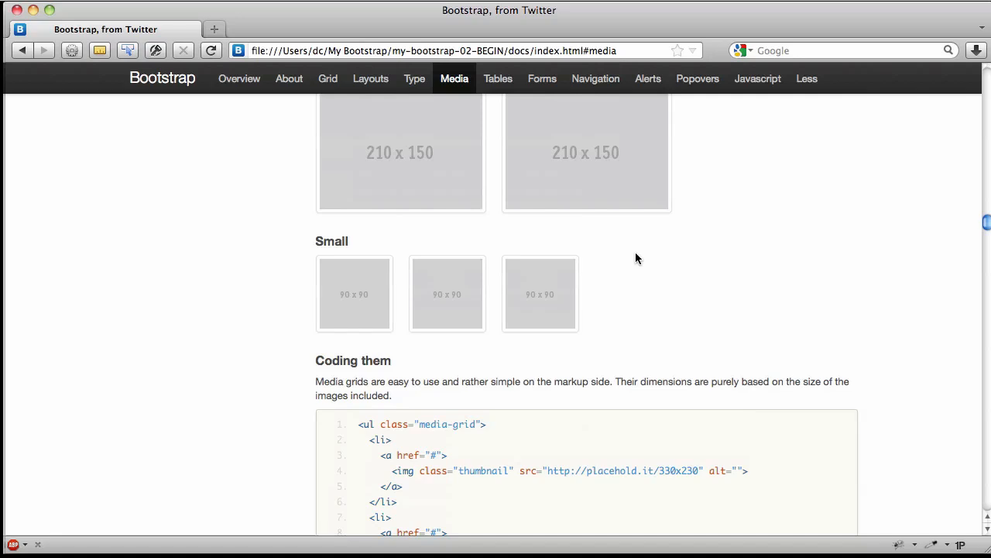
scroll(up, 3)
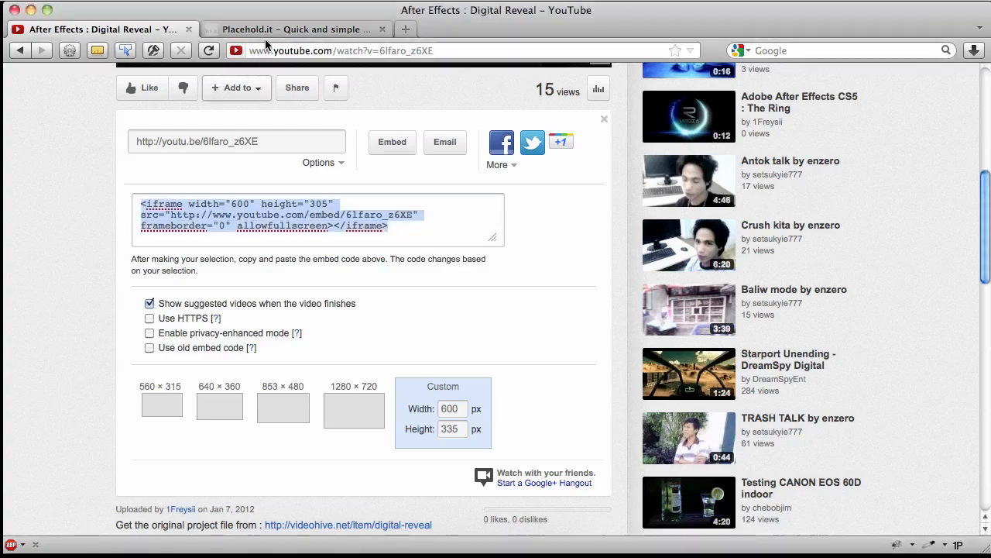
Step: Load placehold.it/300x200 to generate a 300x200 placeholder image
click(294, 28)
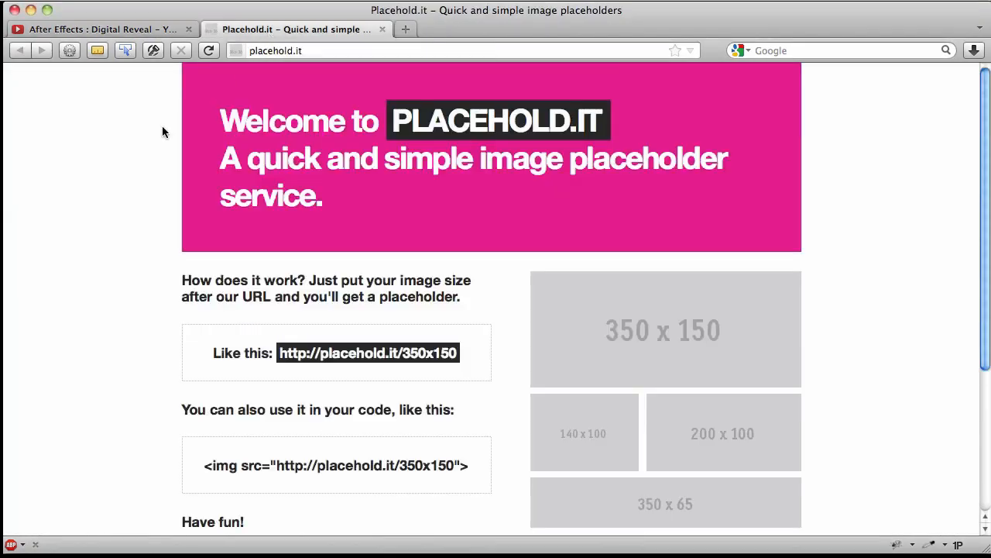
mouse_move(360, 69)
text(/)
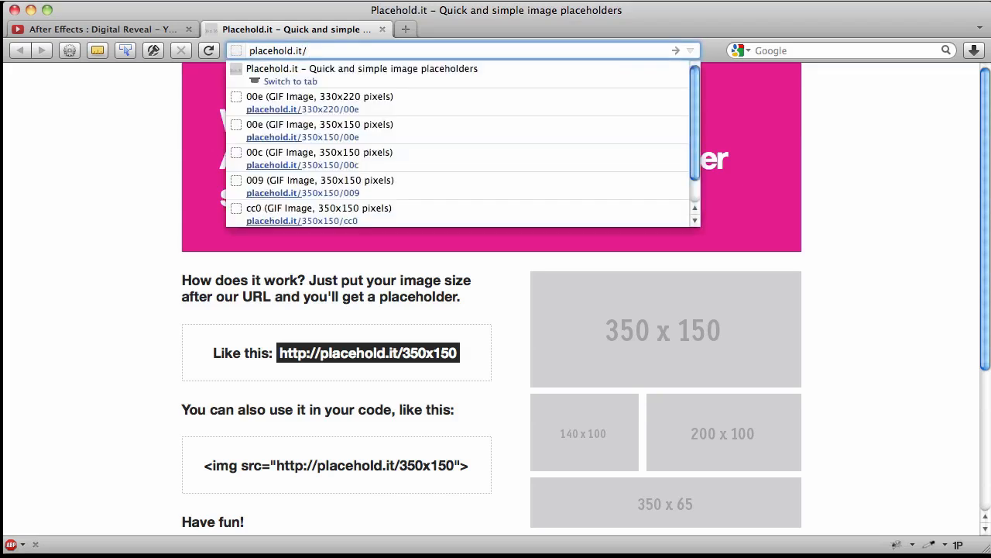
text(300)
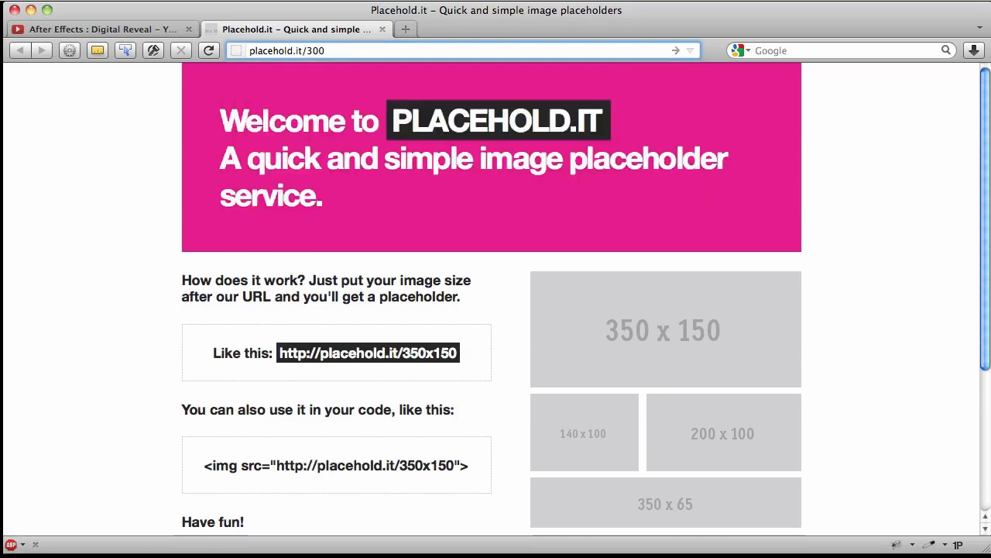
key(Return)
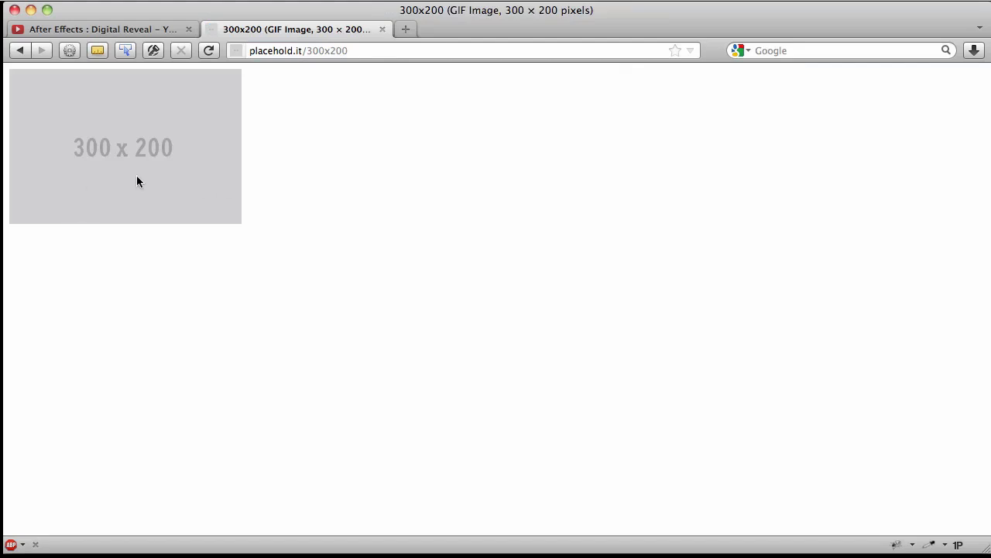
mouse_move(64, 124)
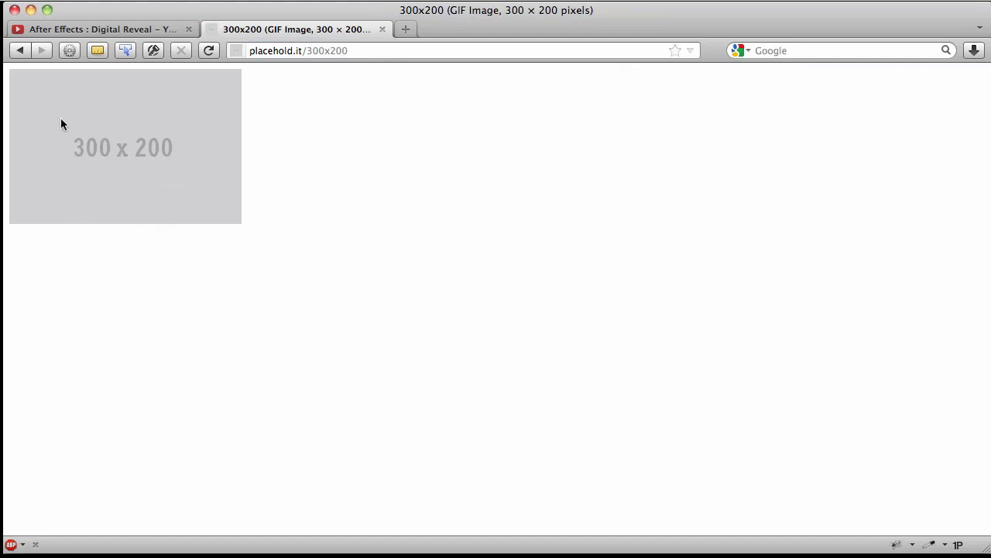
mouse_move(77, 130)
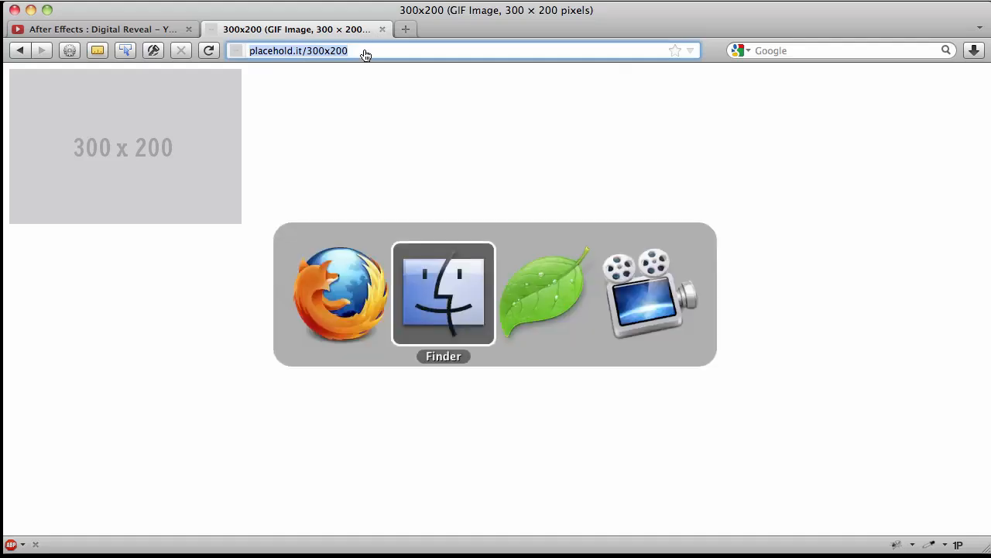
mouse_move(545, 292)
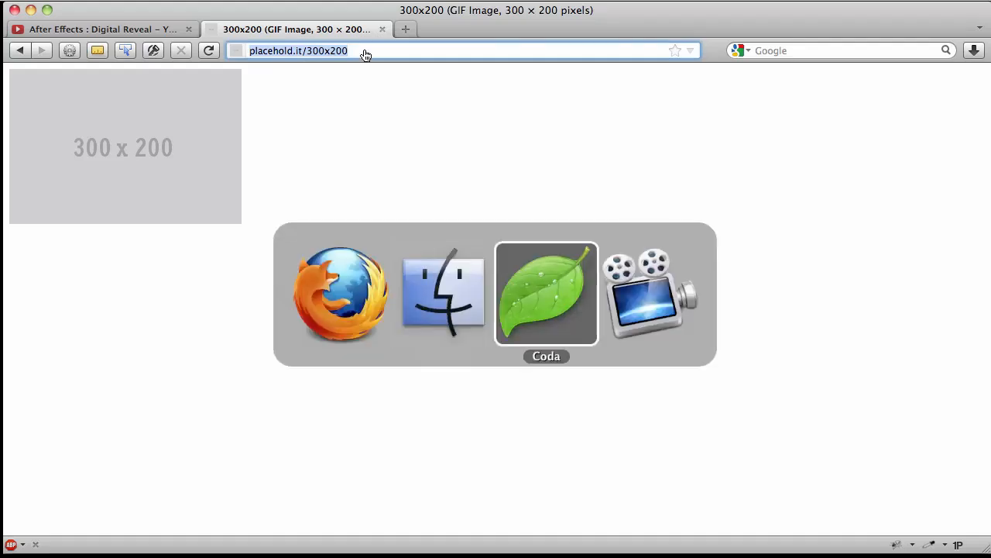
Step: Write <ul class="media-grid"></ul> with an <!-- end media-grid --> comment below Feature row 2
click(546, 293)
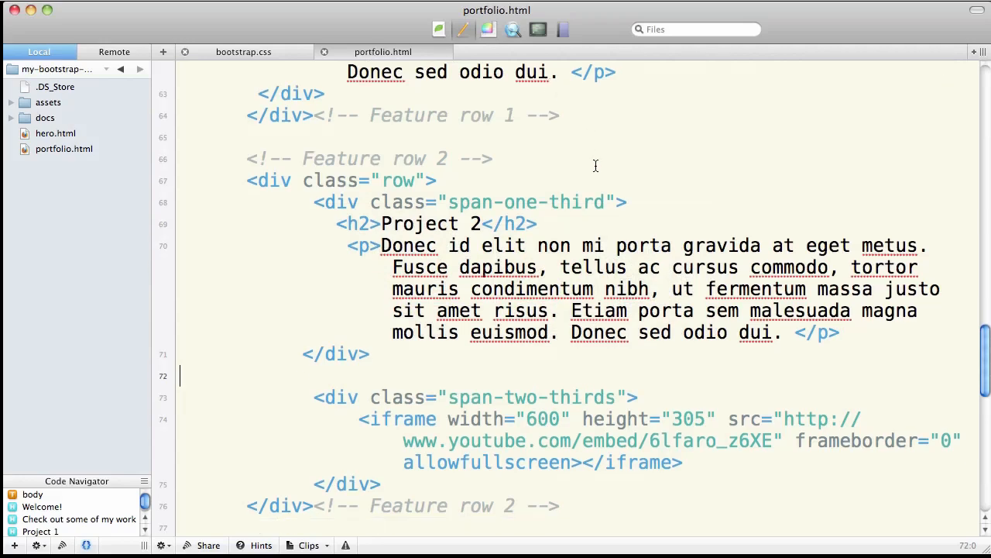
scroll(down, 3)
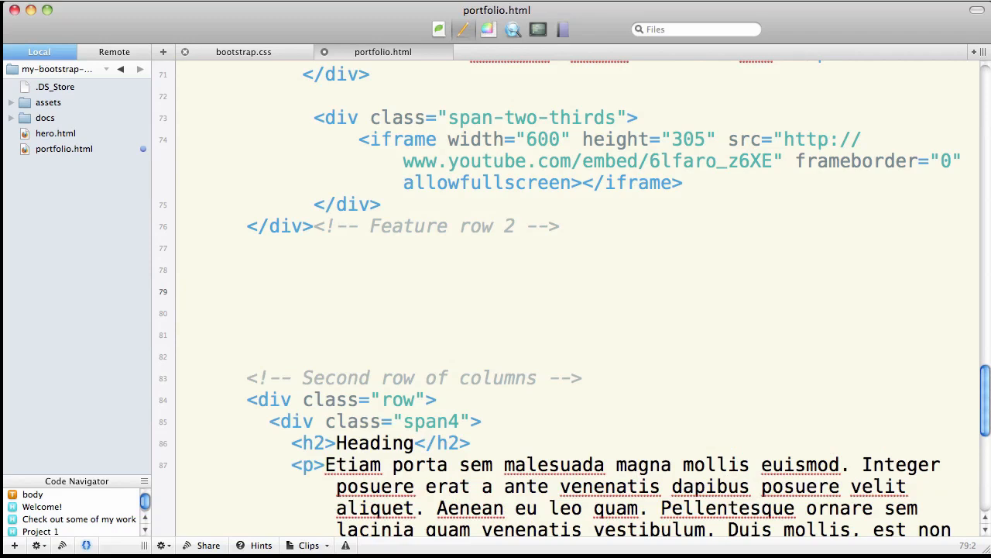
text(<ul)
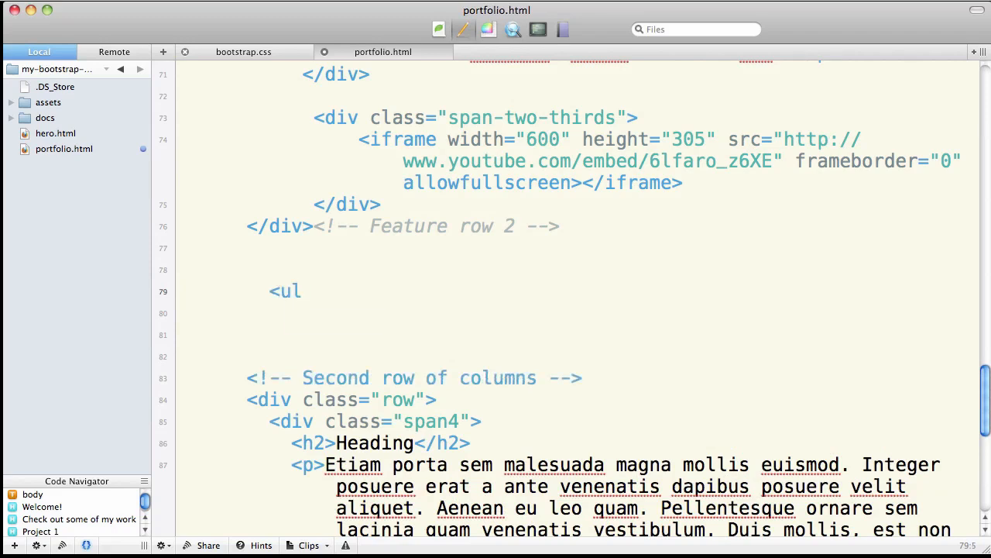
text(class="media)
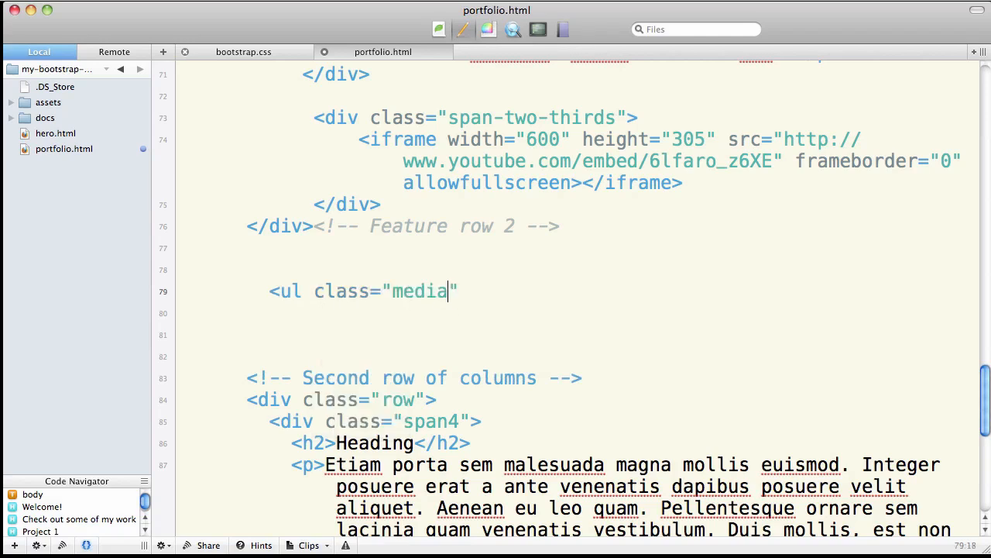
text(-grid)
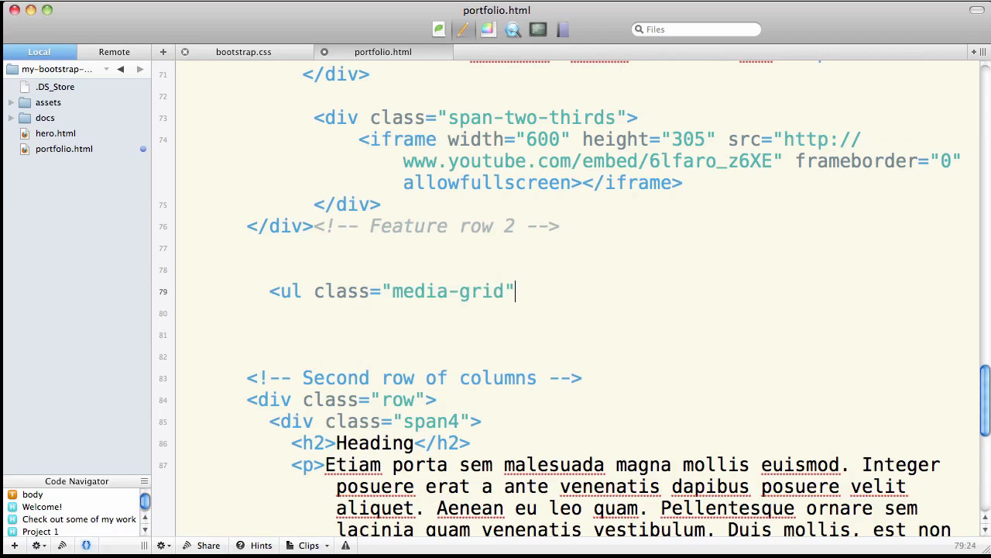
text(>)
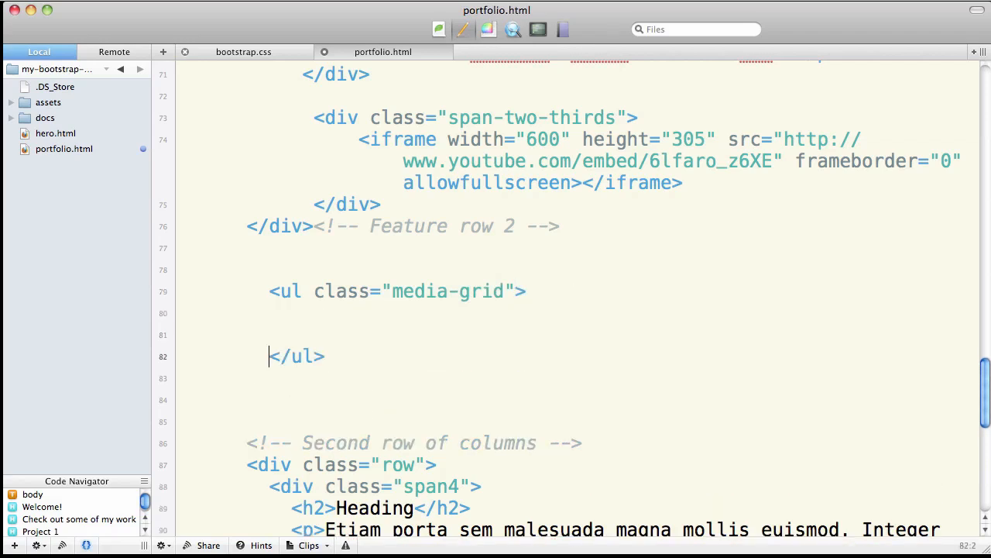
text(<!-- end)
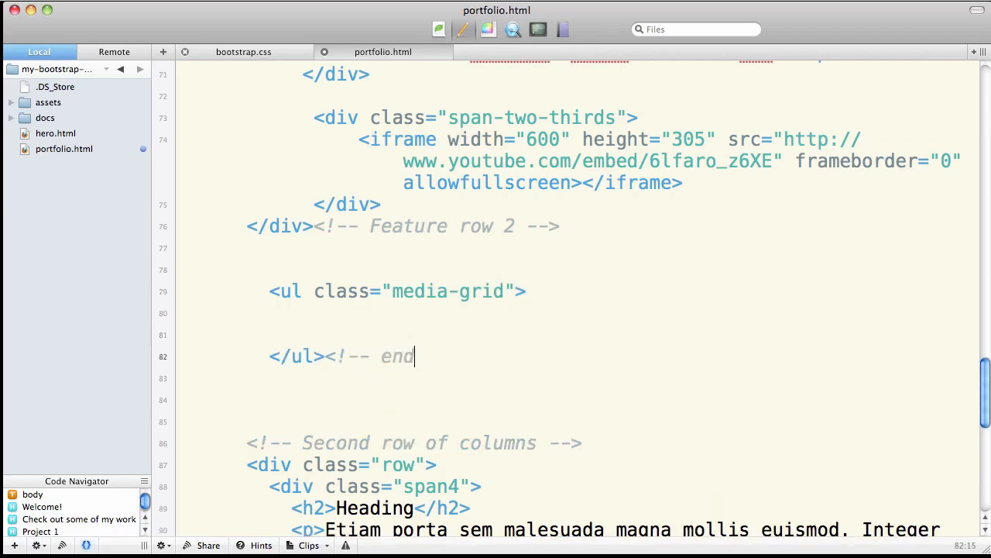
text(media-grid -->)
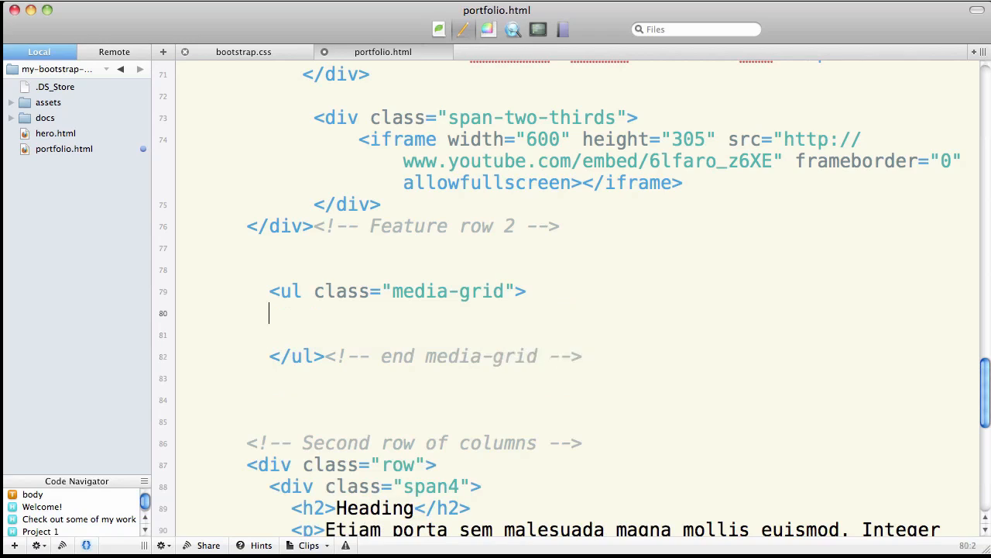
key(Return)
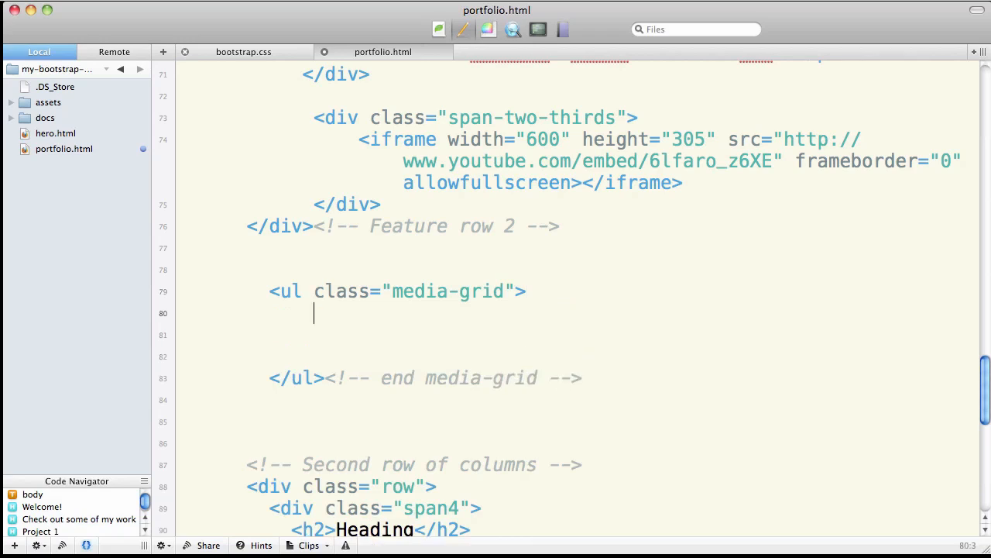
text(<li>)
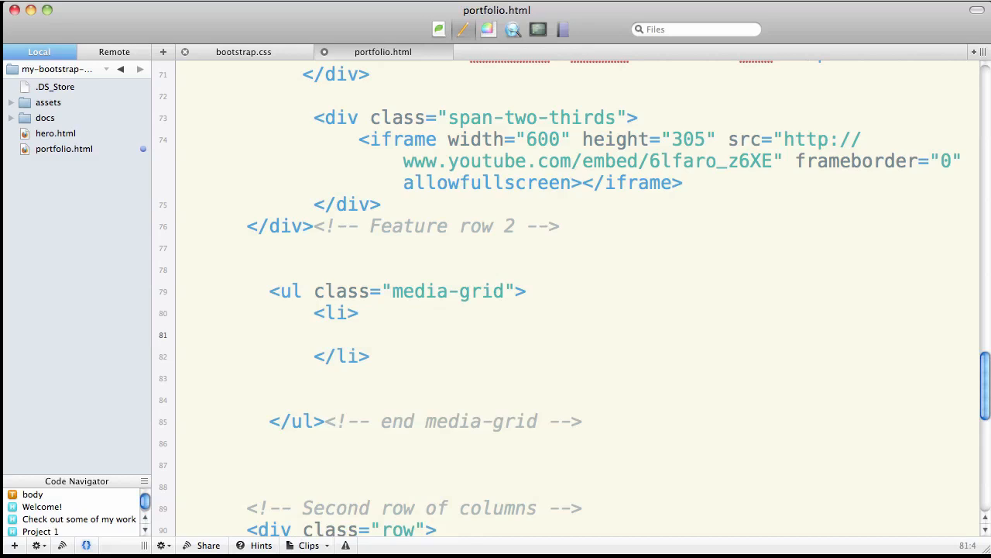
text(<a href=")
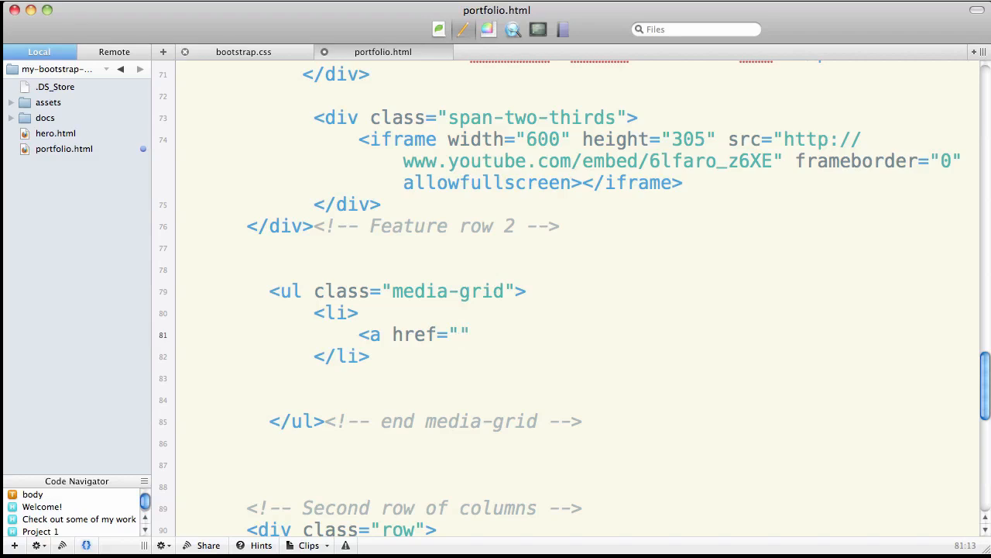
text(#)
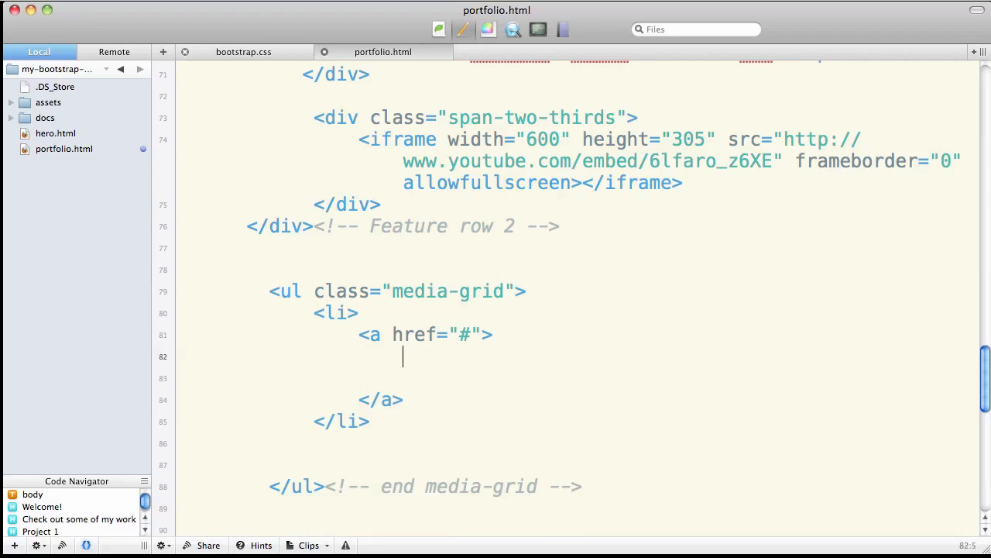
text(<img)
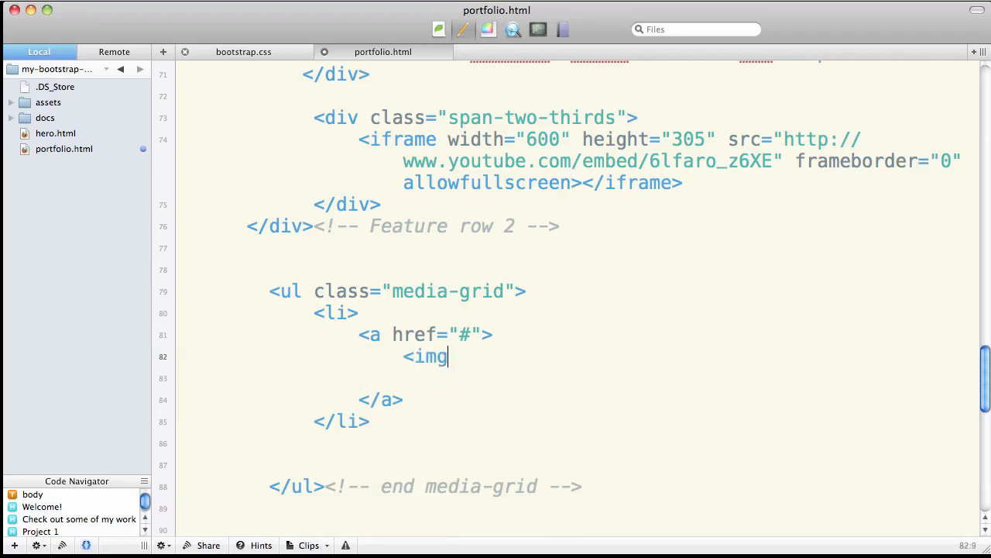
text(src=)
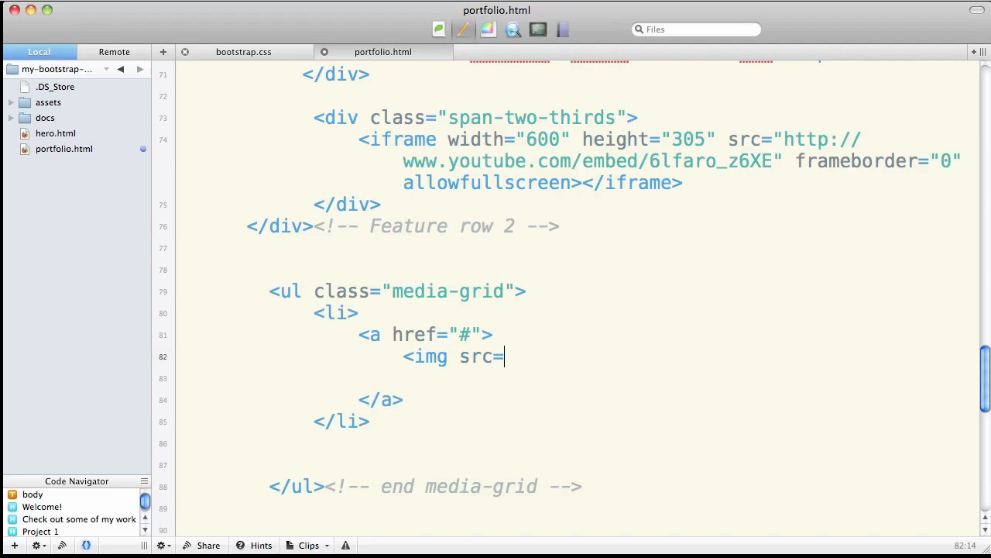
text("http://placehold.it/300x200")
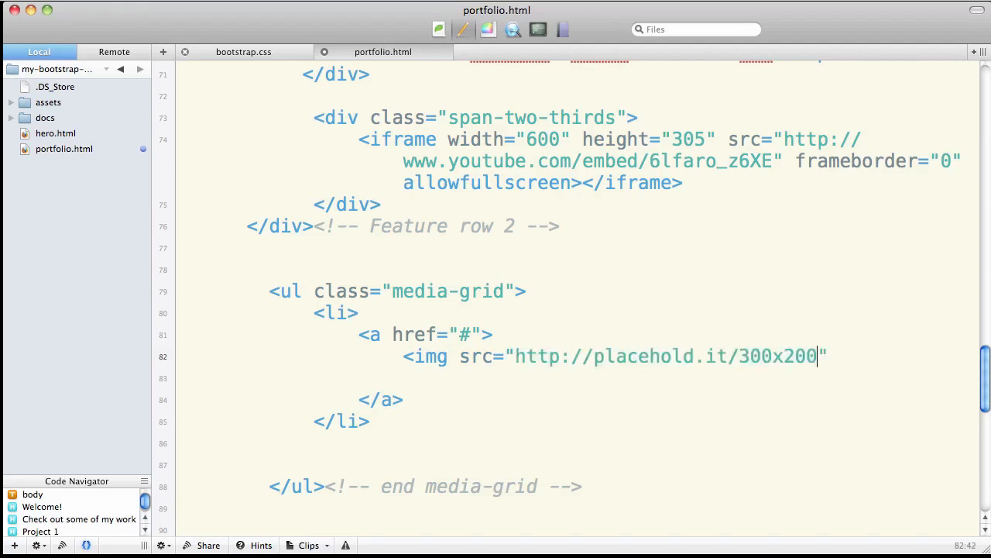
Step: Close the img tag with /> at the end of the placeholder address
double_click(778, 354)
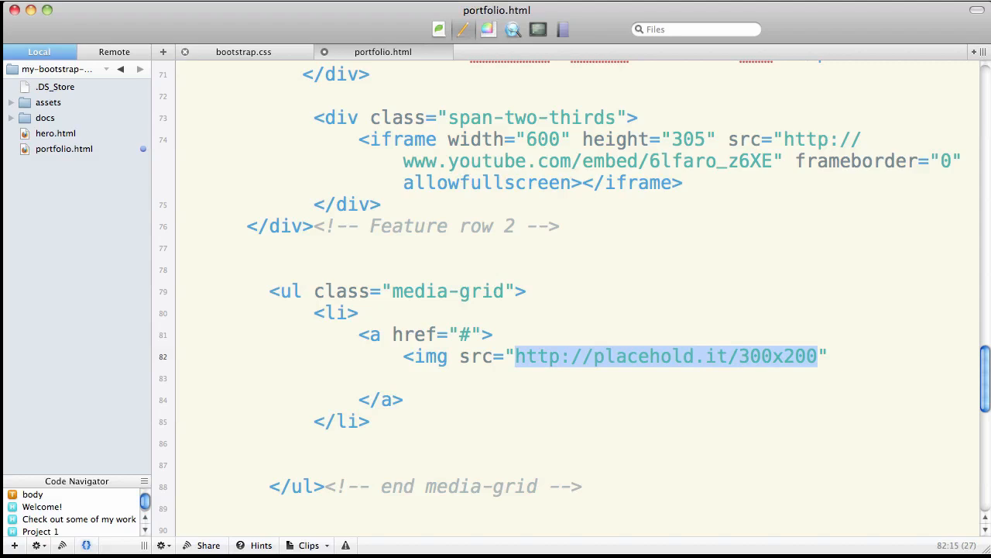
click(827, 355)
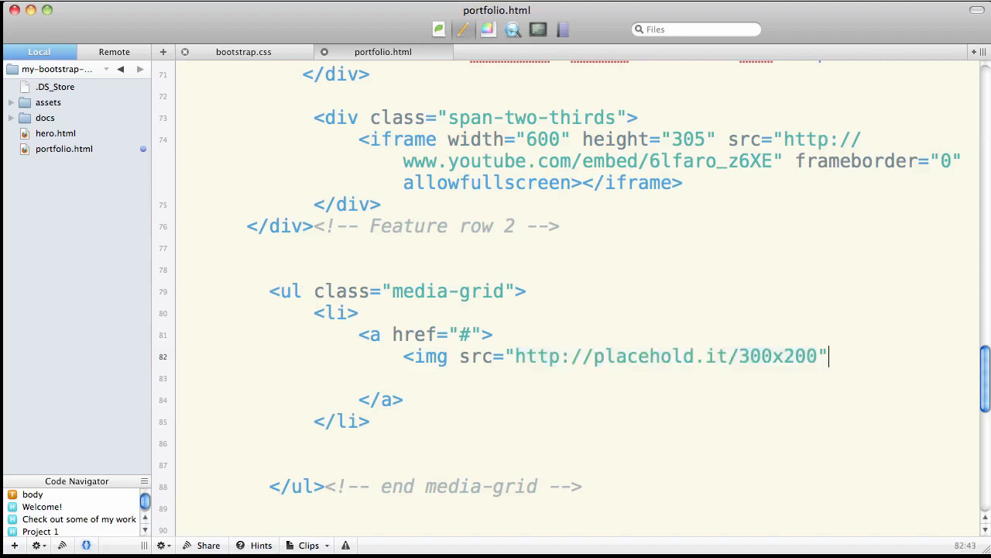
text(/>)
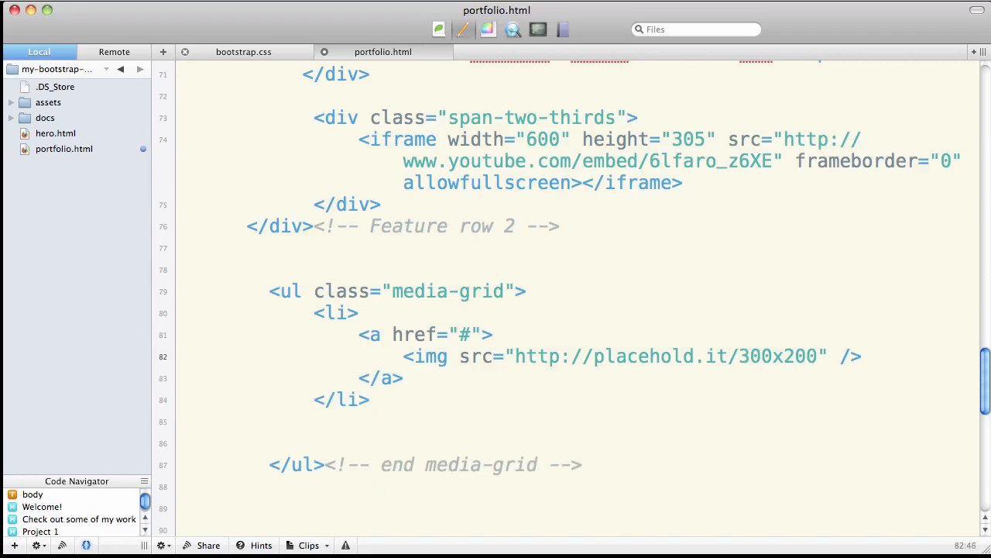
click(862, 354)
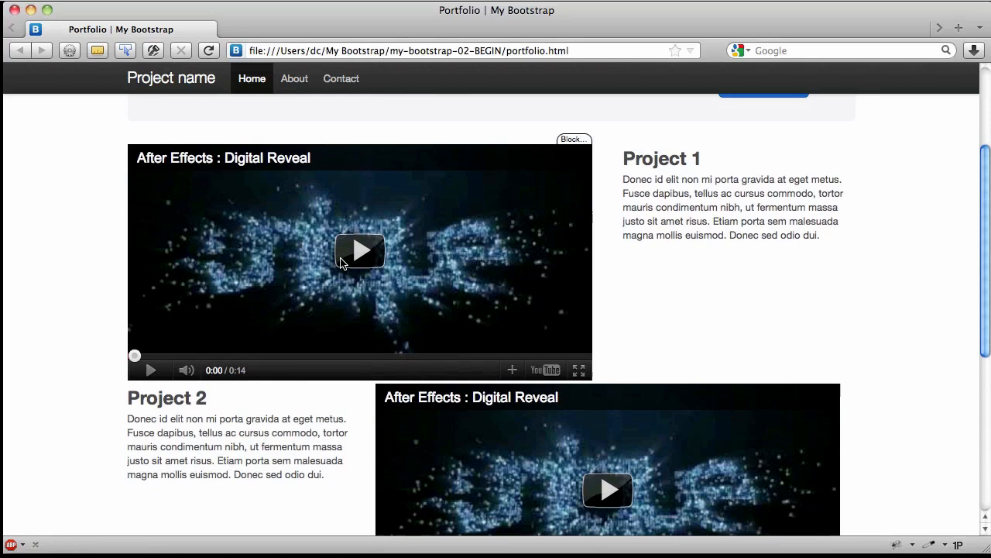
Step: Reload the portfolio page and scroll to the 300x200 thumbnail below Project 2
click(208, 50)
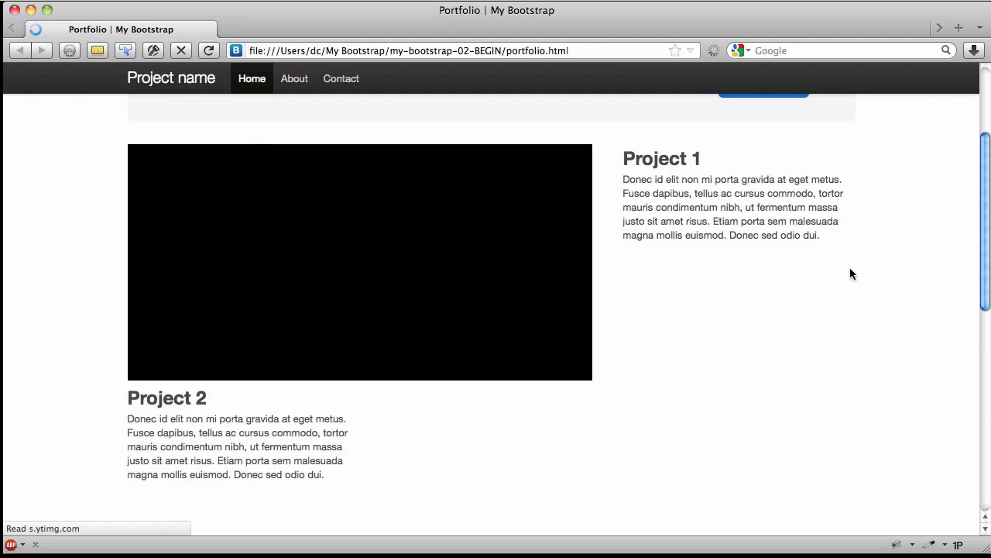
scroll(down, 3)
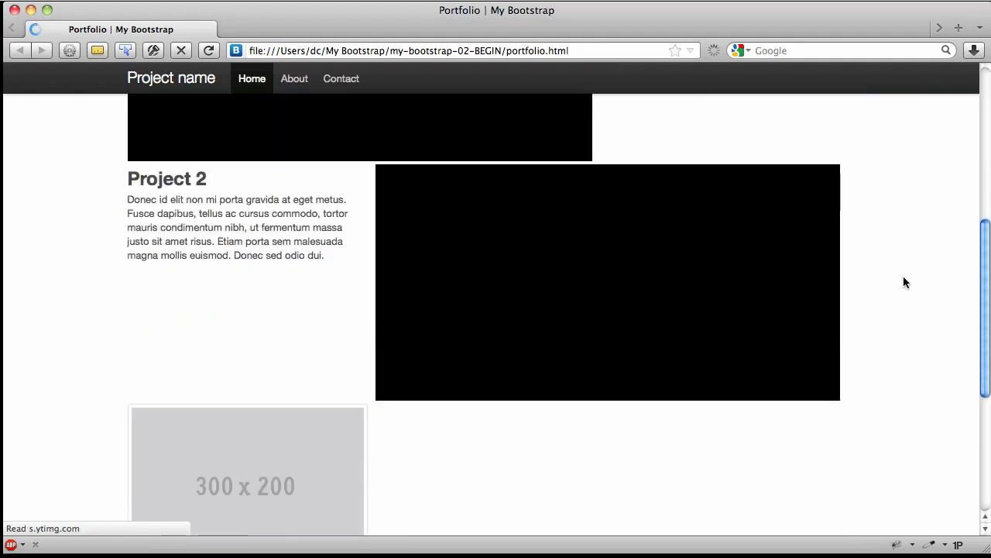
scroll(down, 3)
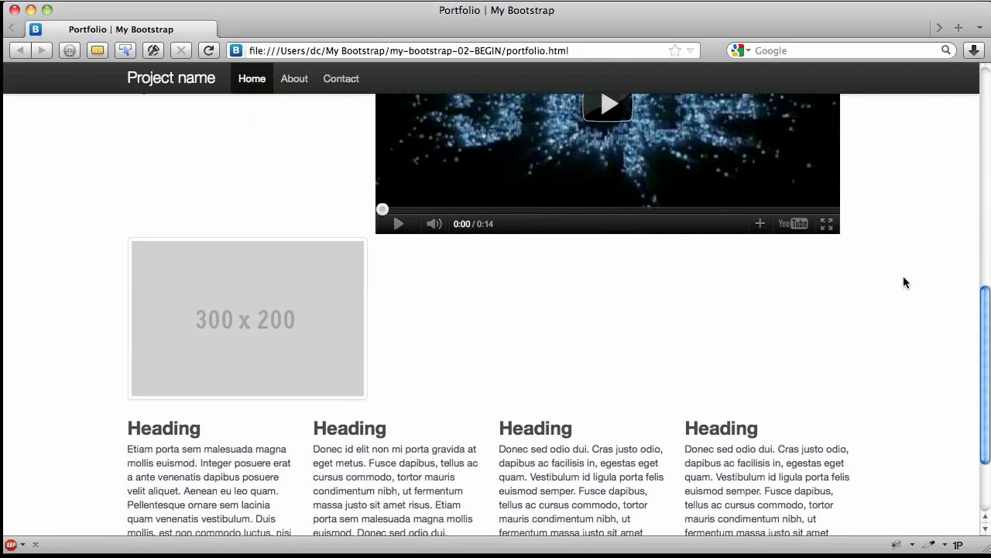
mouse_move(381, 340)
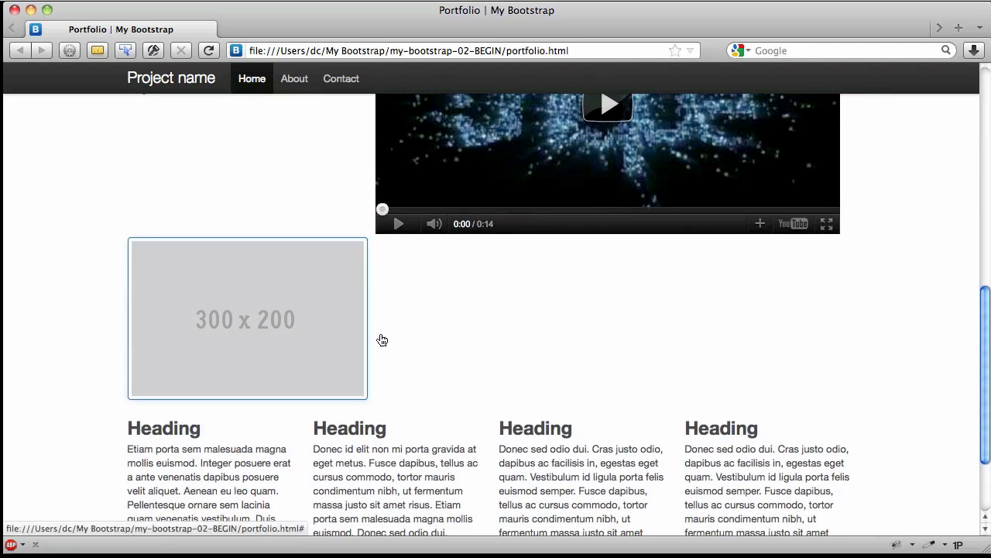
mouse_move(625, 343)
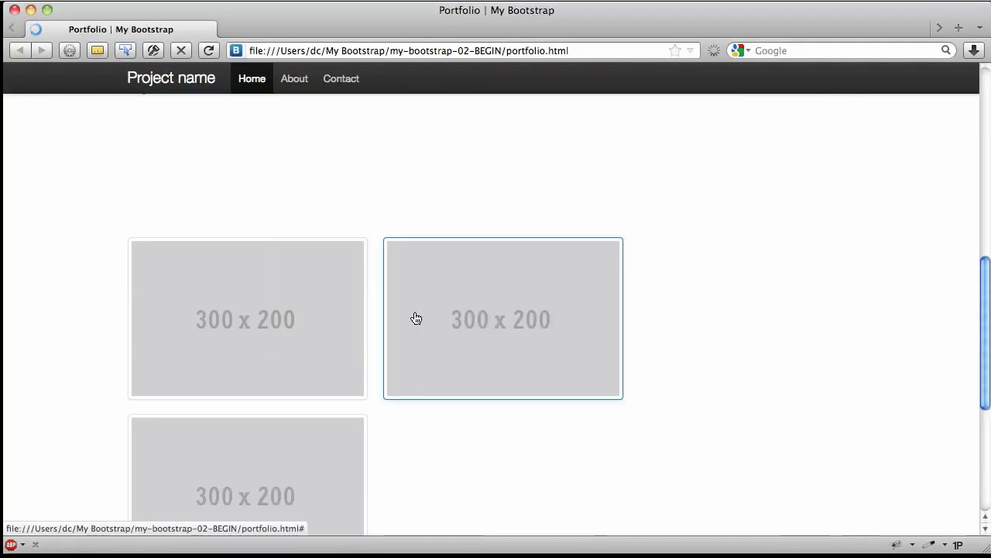
mouse_move(841, 356)
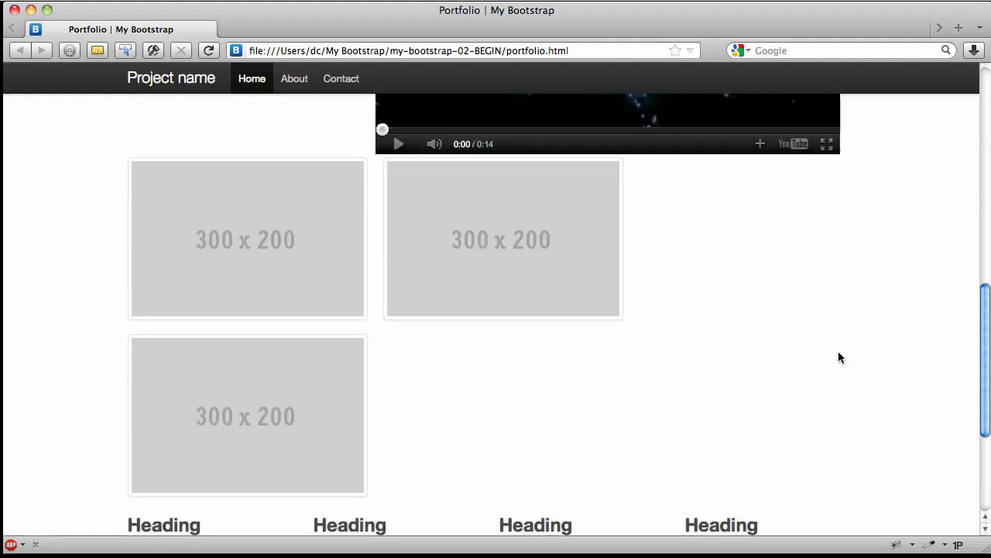
Step: Scroll to the media grid showing three 300x200 thumbnails, the third wrapping to a new row
scroll(up, 3)
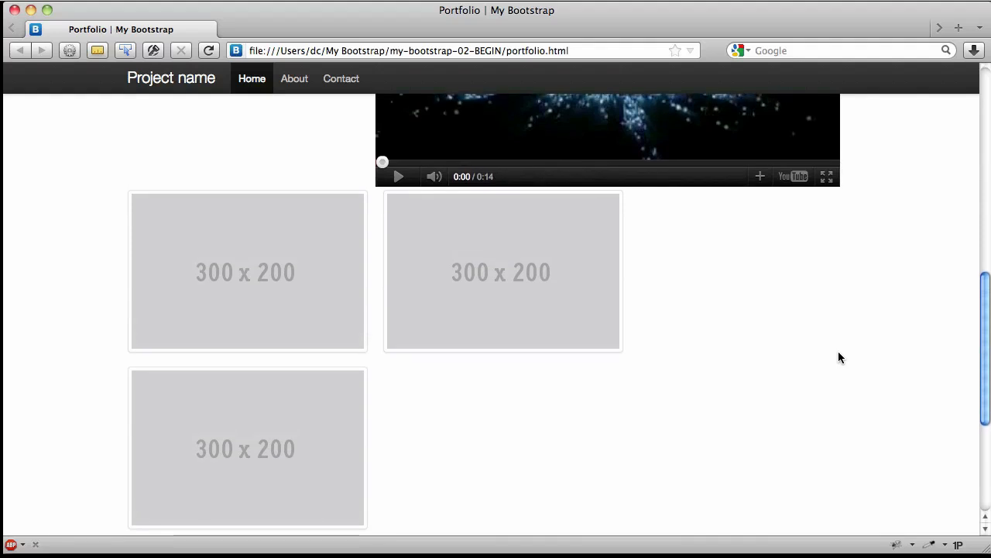
mouse_move(393, 313)
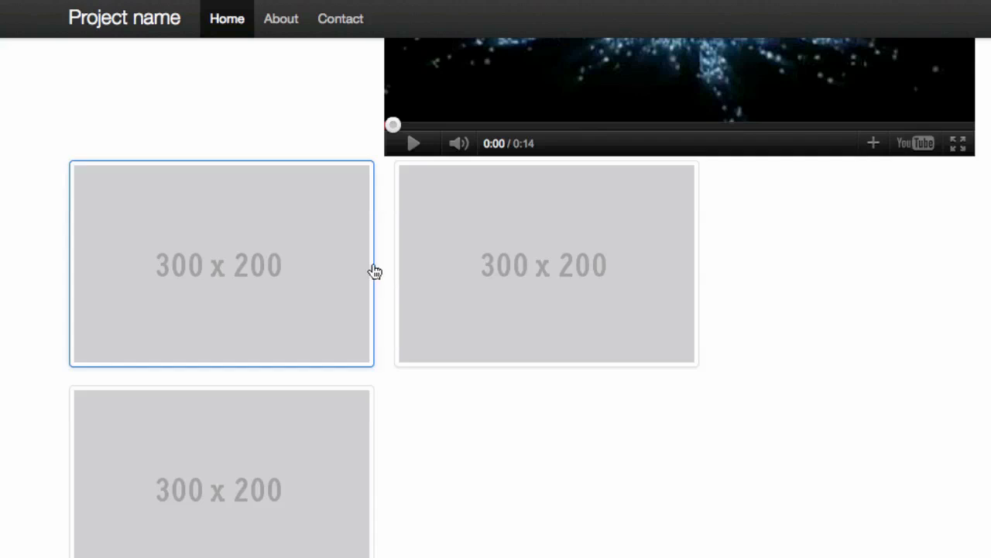
mouse_move(84, 297)
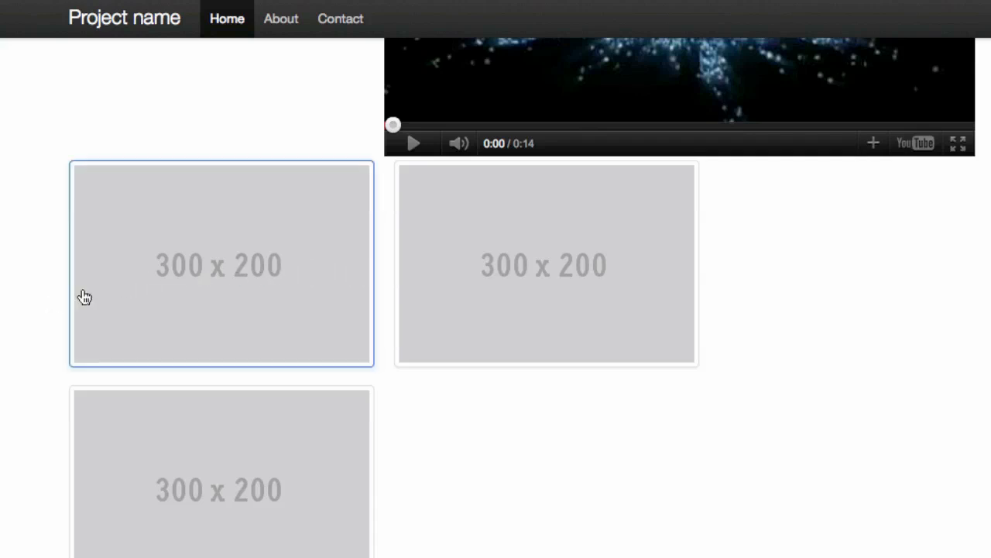
mouse_move(379, 282)
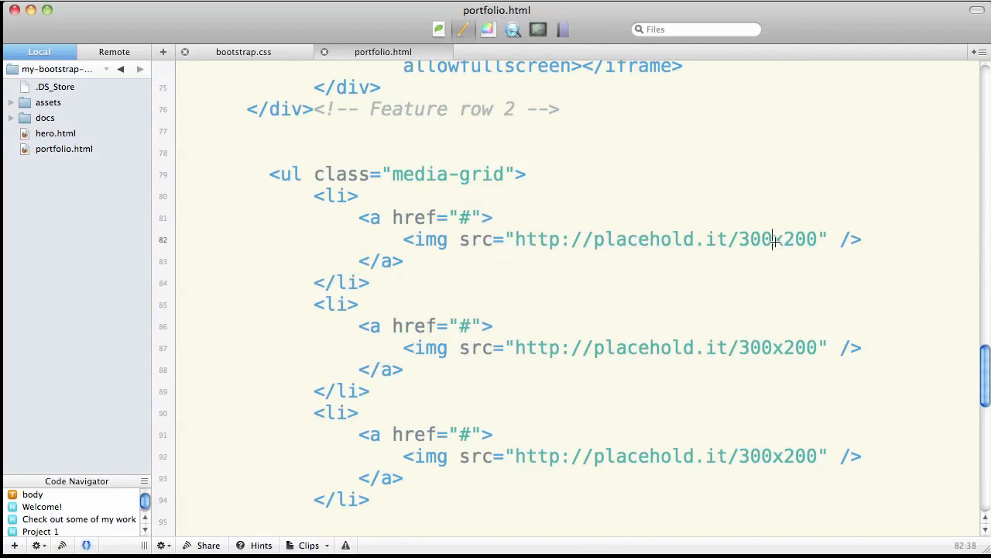
Step: Change the placeholder image widths from 300 to 290 and switch to Firefox to preview
double_click(756, 239)
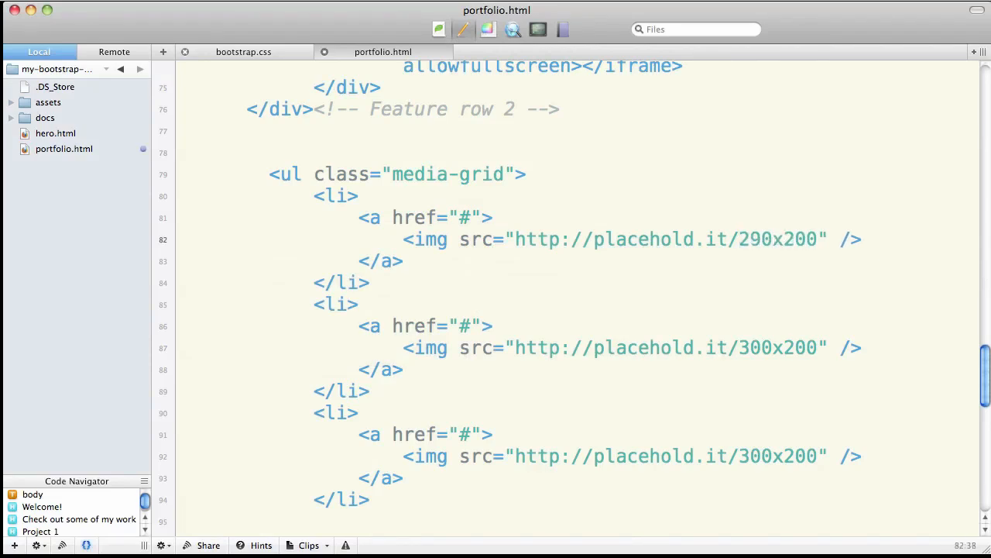
double_click(756, 347)
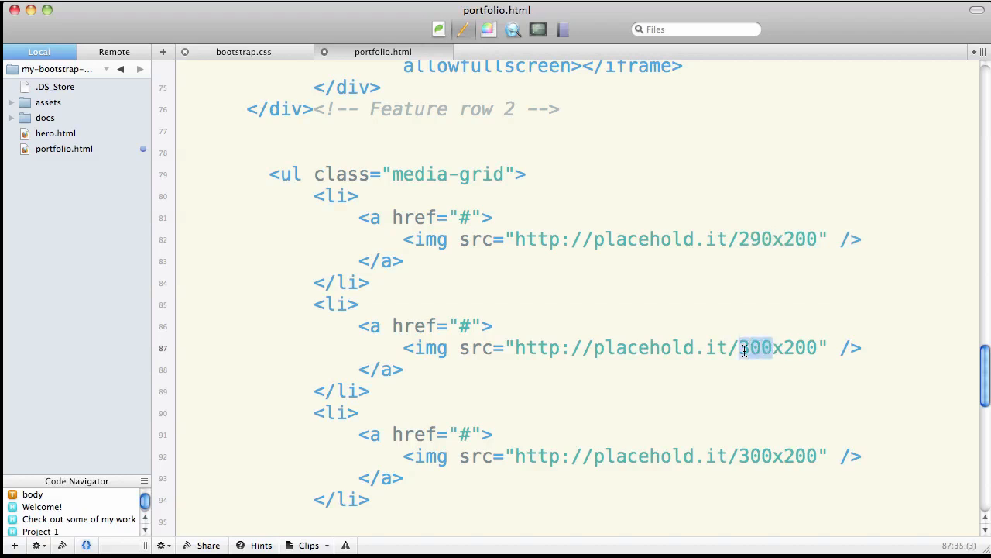
text(290)
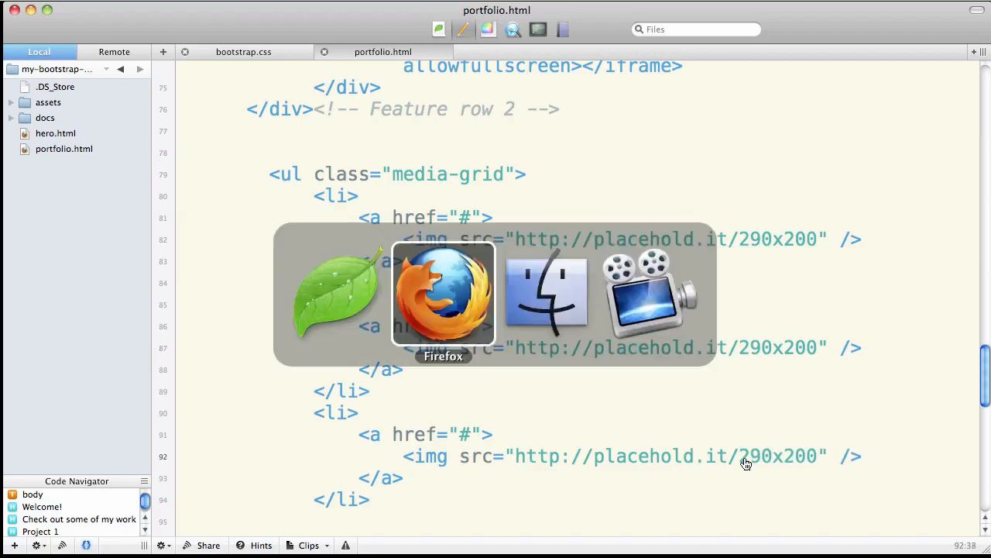
click(443, 295)
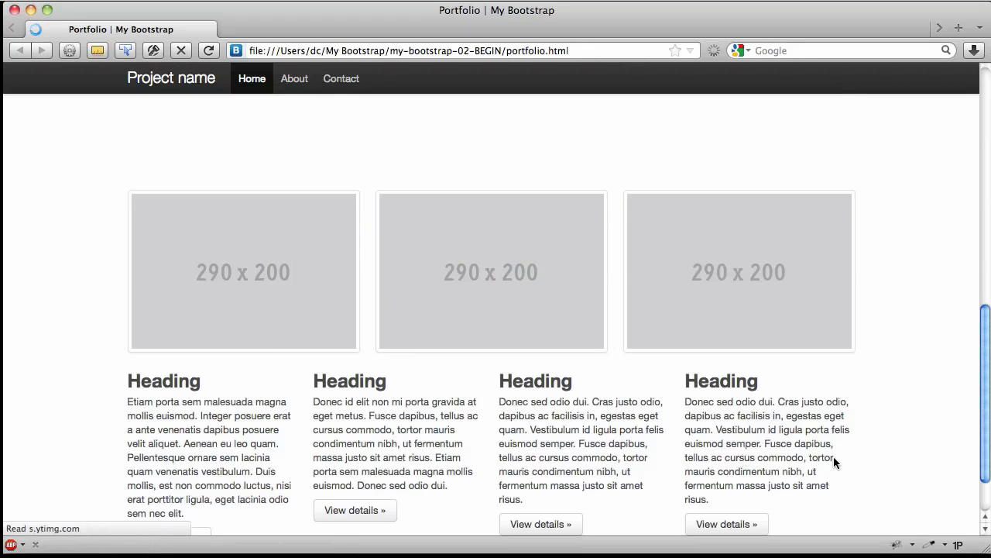
scroll(up, 3)
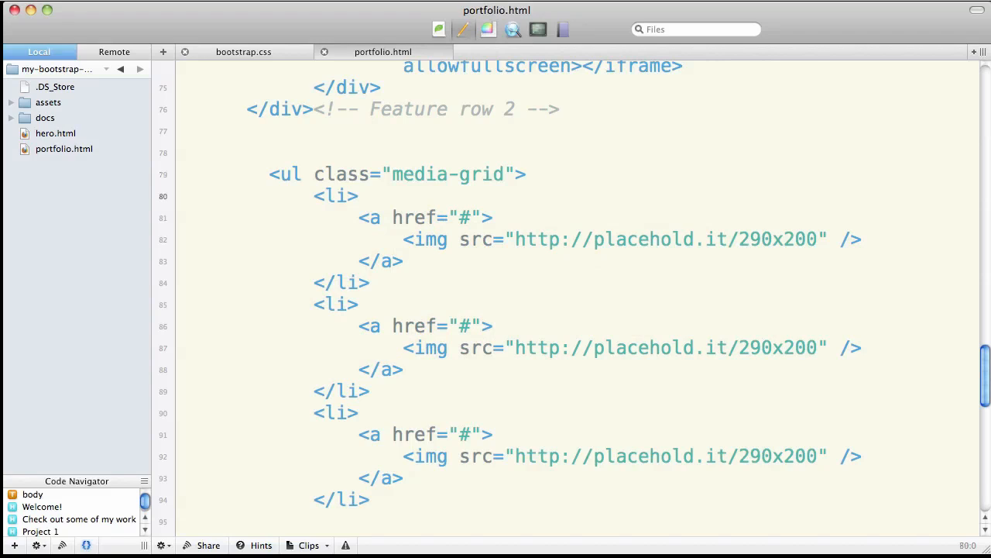
Step: Head the pasted second set of list items with a <!-- row of 4 thumbnails --> comment
scroll(down, 3)
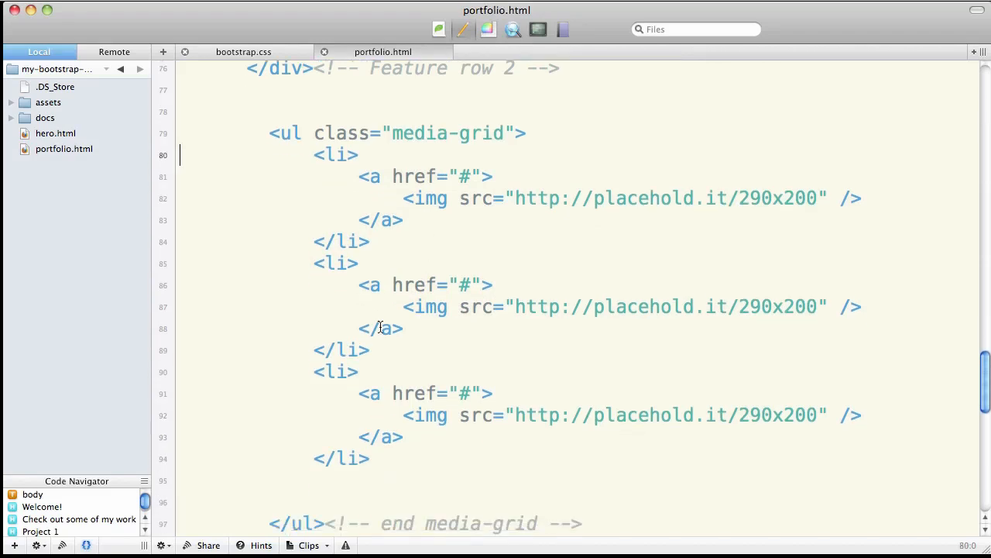
mouse_move(181, 481)
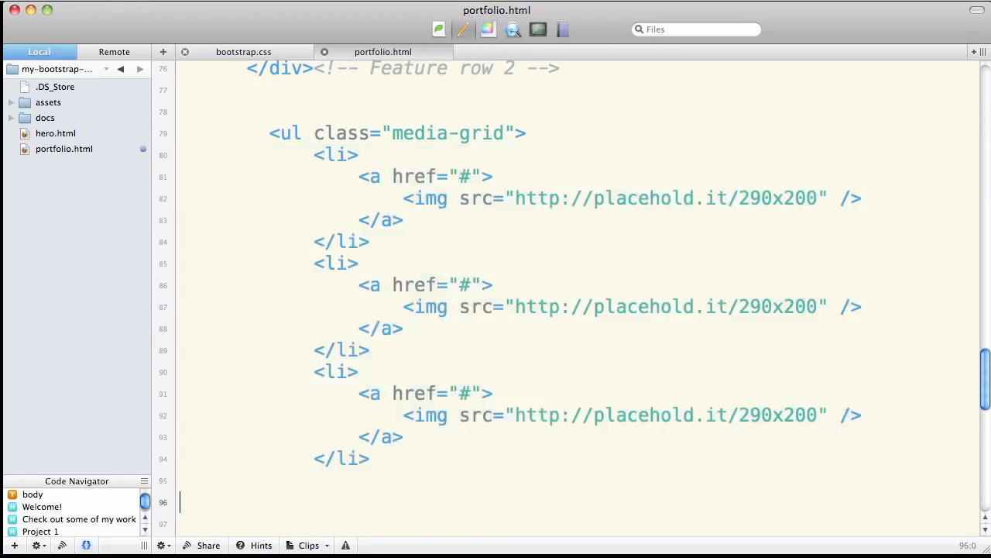
scroll(down, 3)
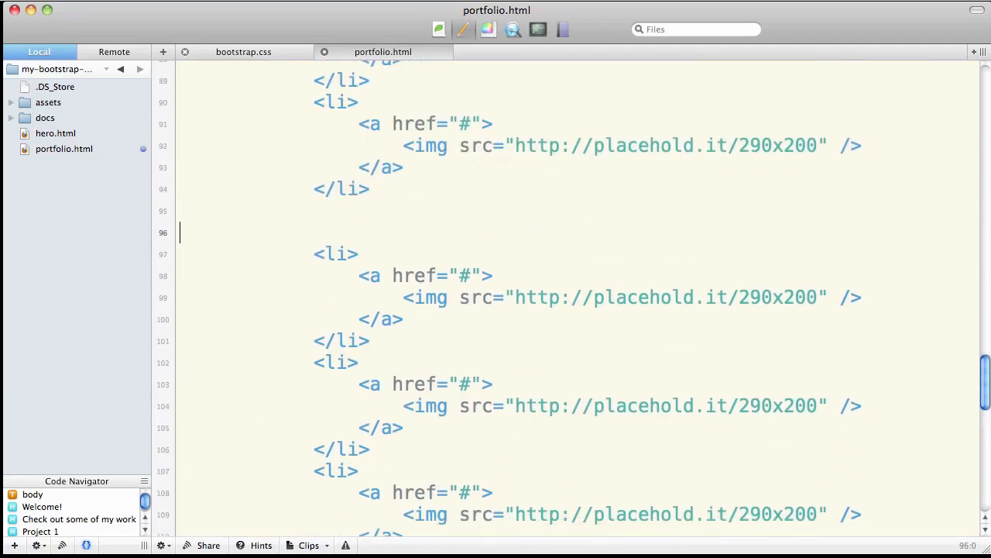
text(<)
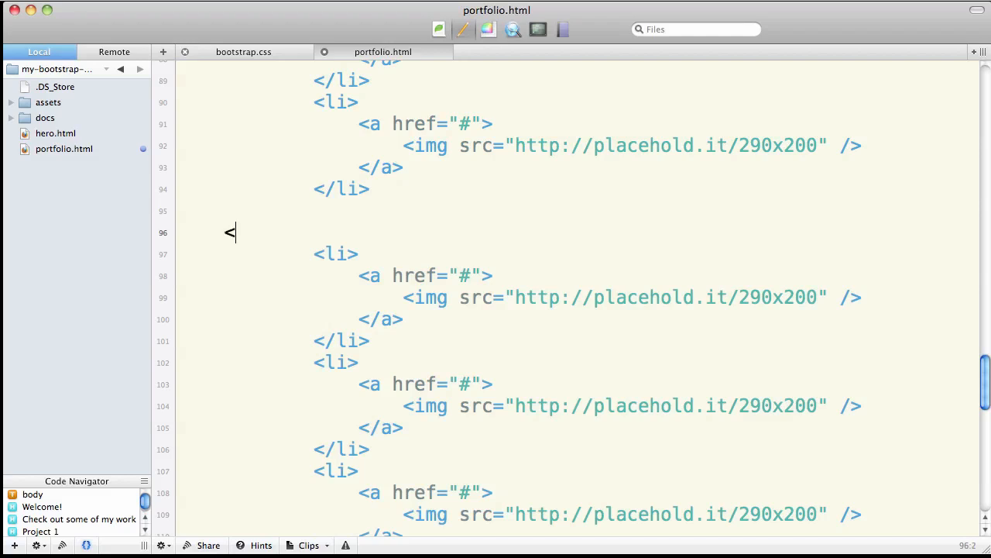
text(!--)
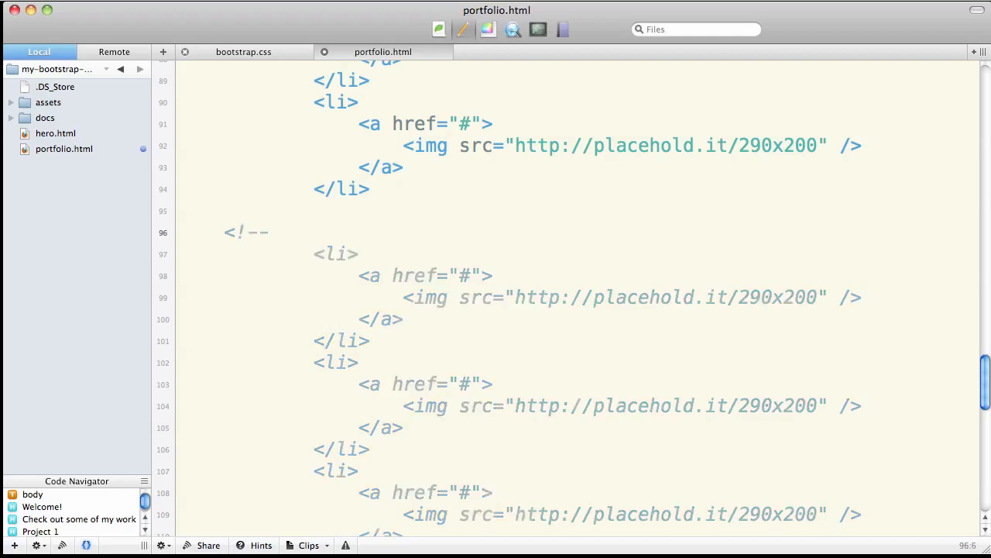
text(row of 4 t)
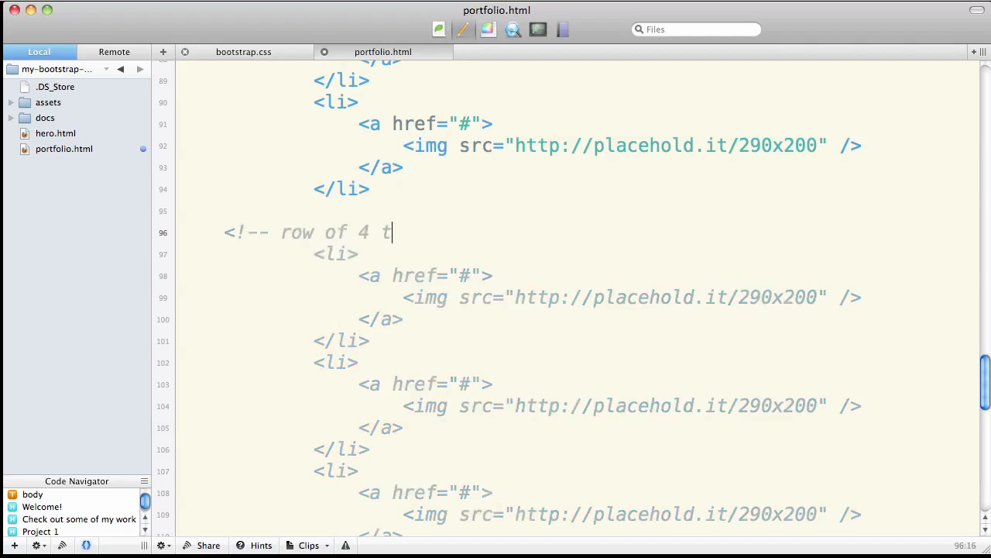
text(humbnails)
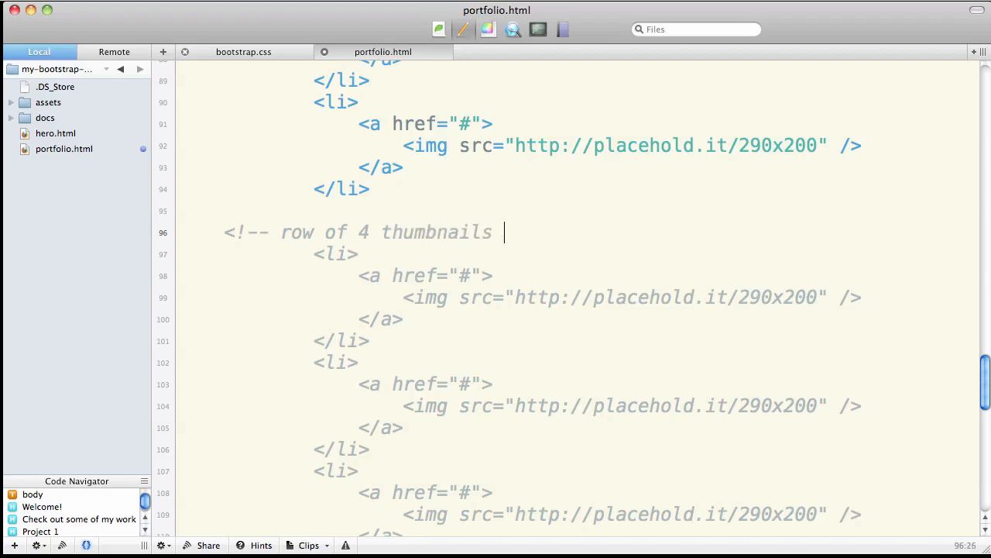
text(-->)
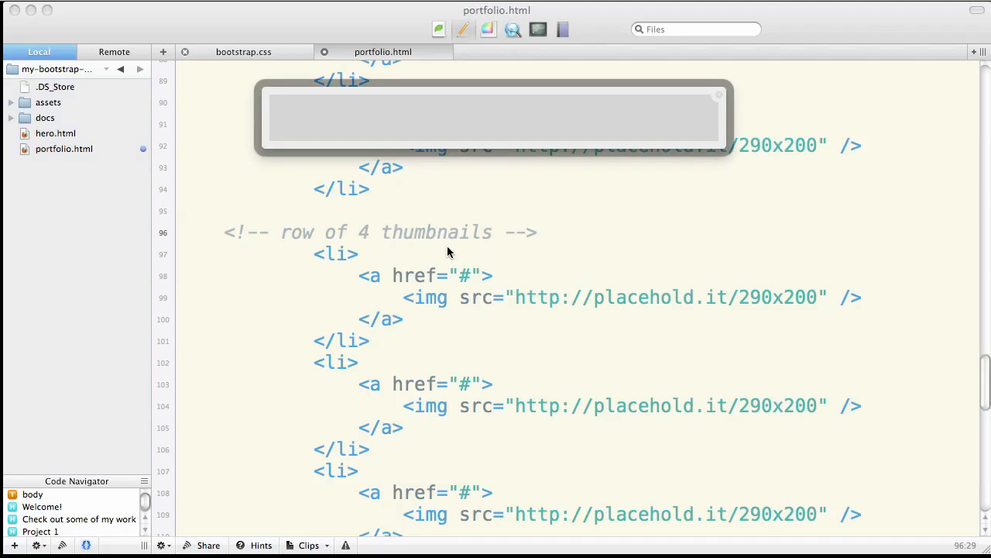
Step: Work out the four-column thumbnail width as 960/4-30 in the quick calculator
text(960/)
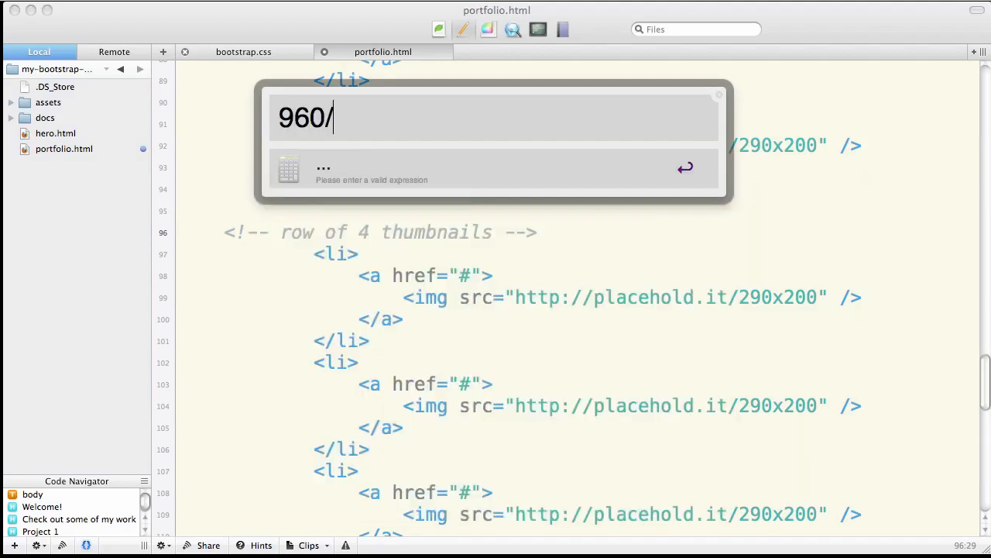
text(4)
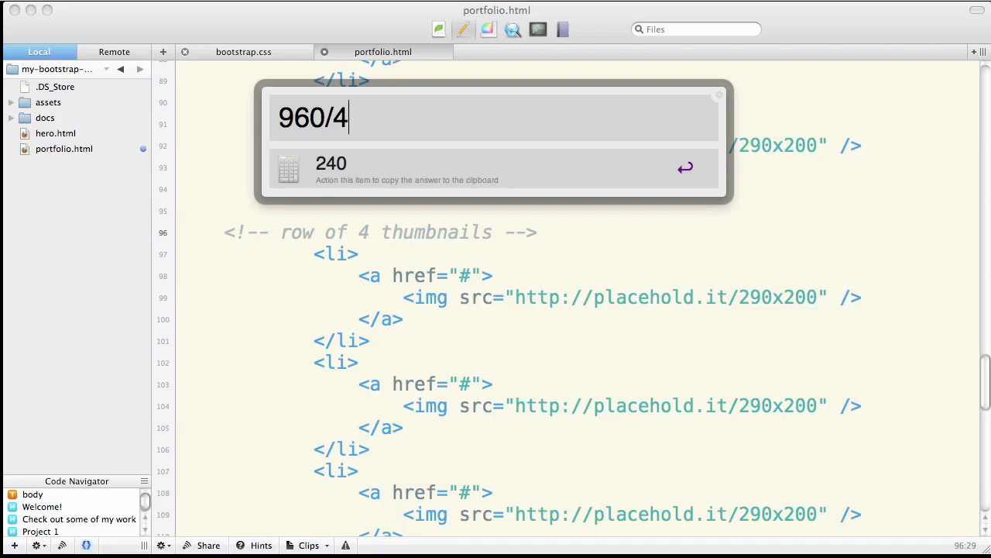
text(-30)
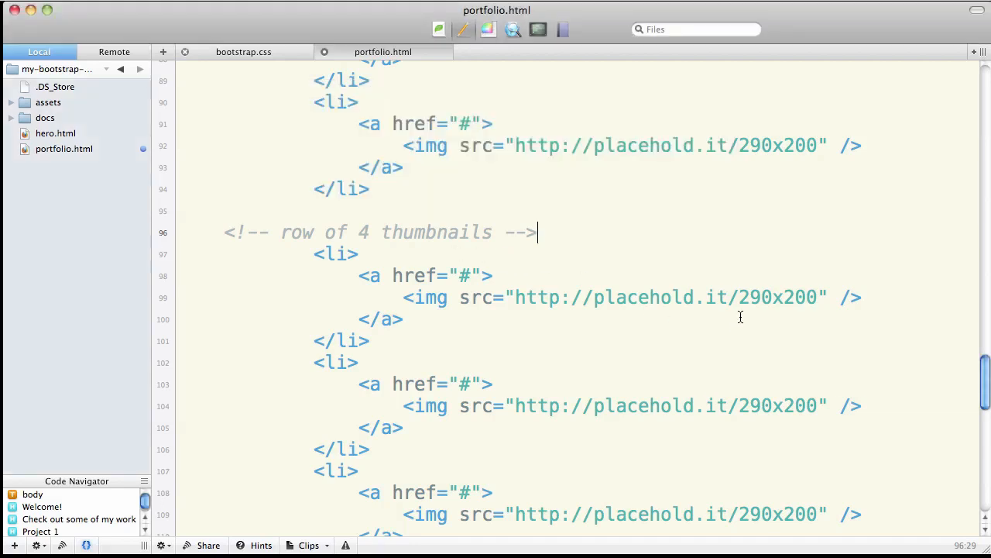
Step: Replace the 290x200 placeholder sizes in the new row's img src values with 210x140
double_click(759, 298)
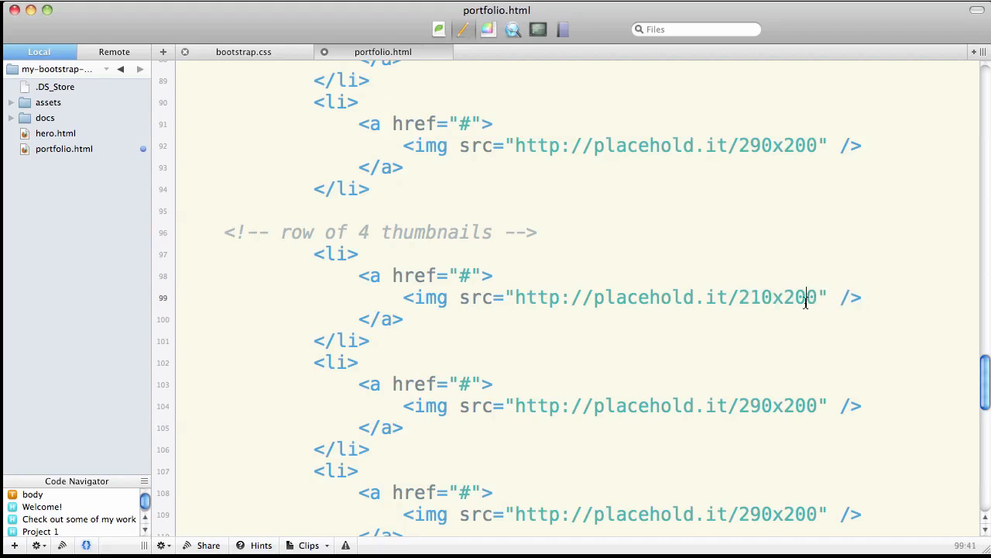
text(140)
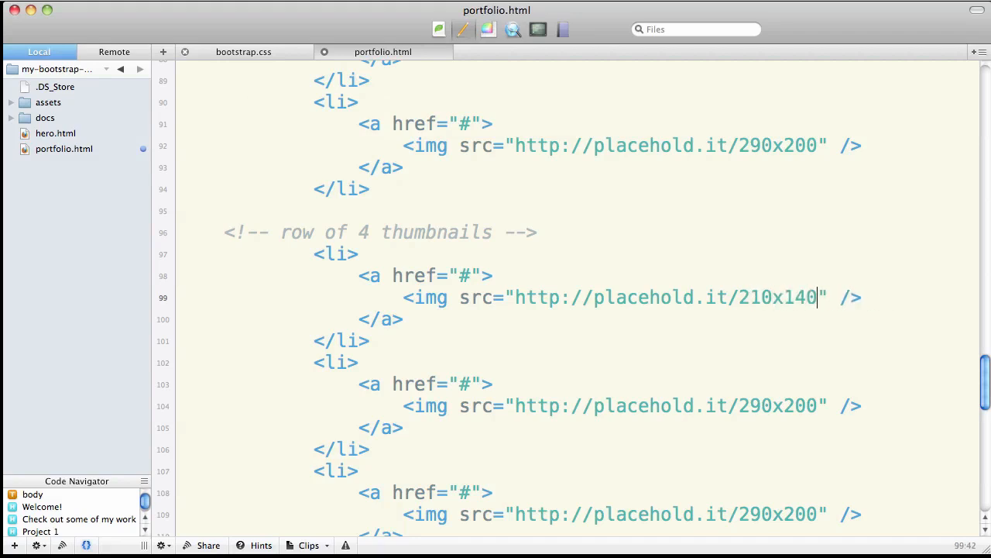
double_click(777, 298)
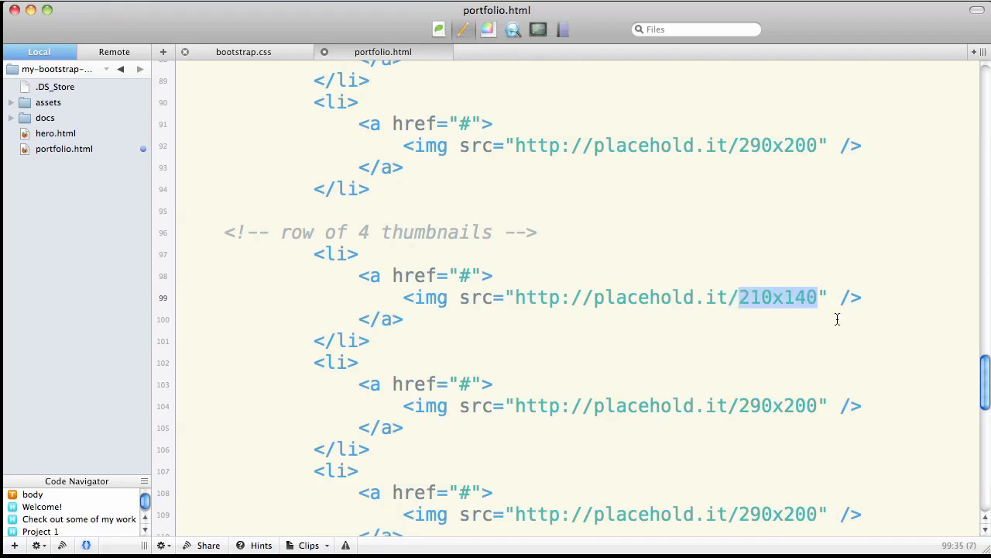
double_click(780, 406)
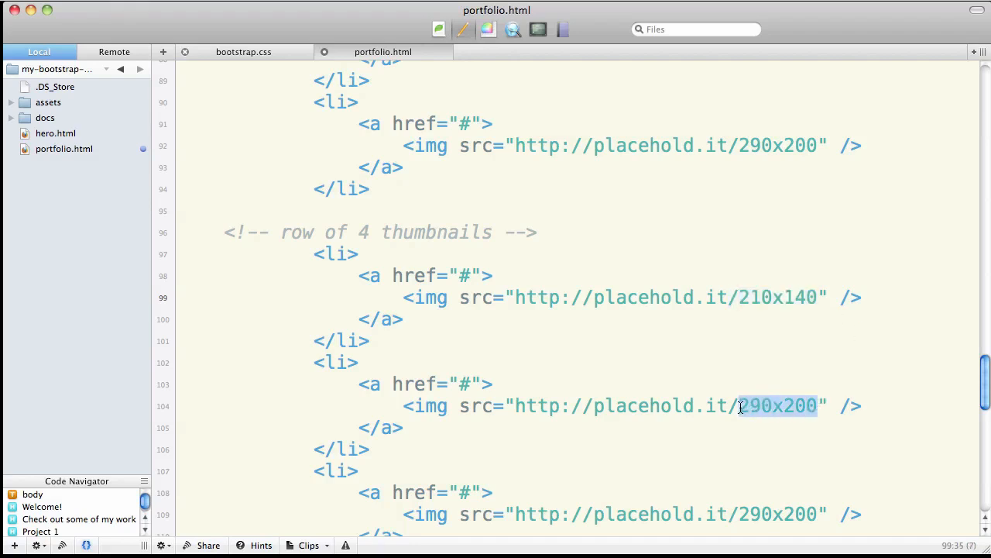
text(210x140)
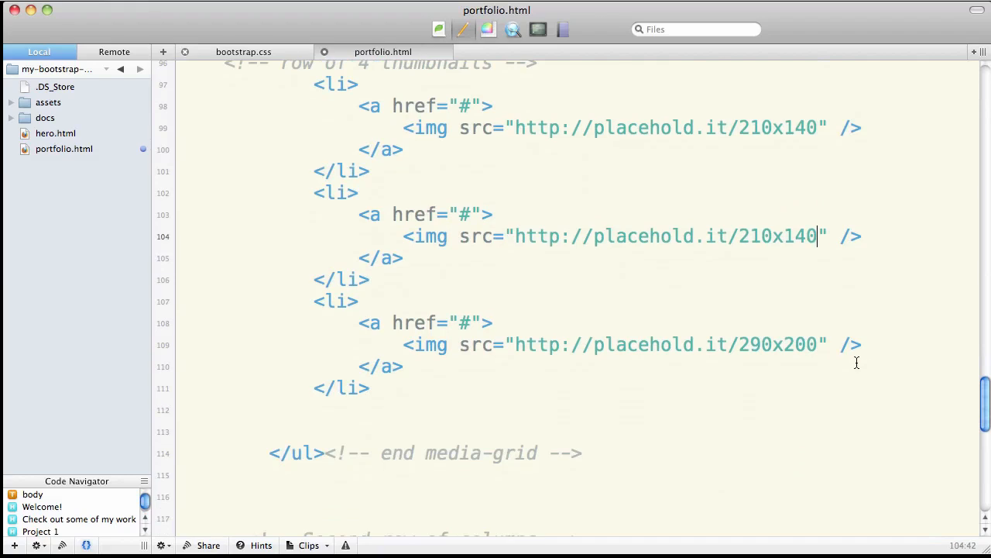
double_click(778, 344)
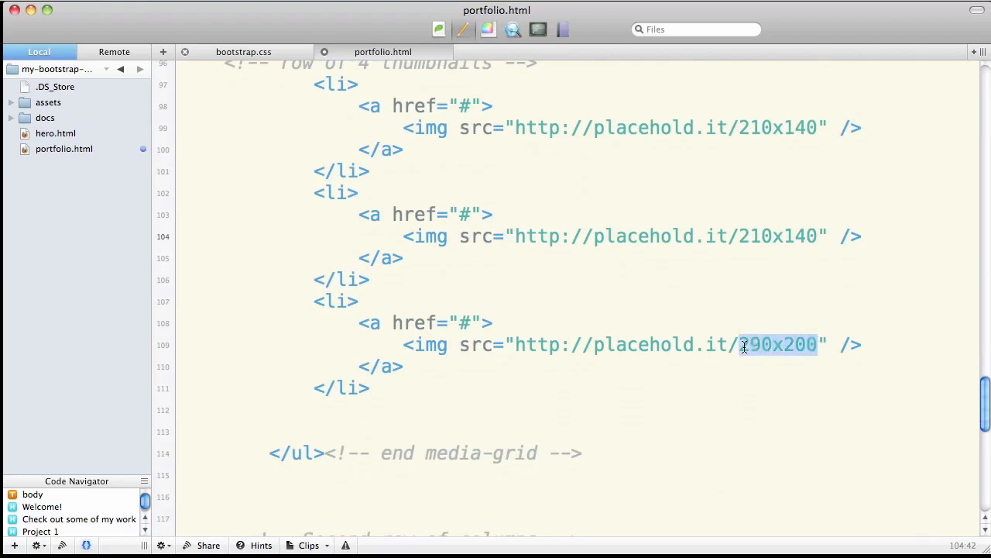
text(210x140)
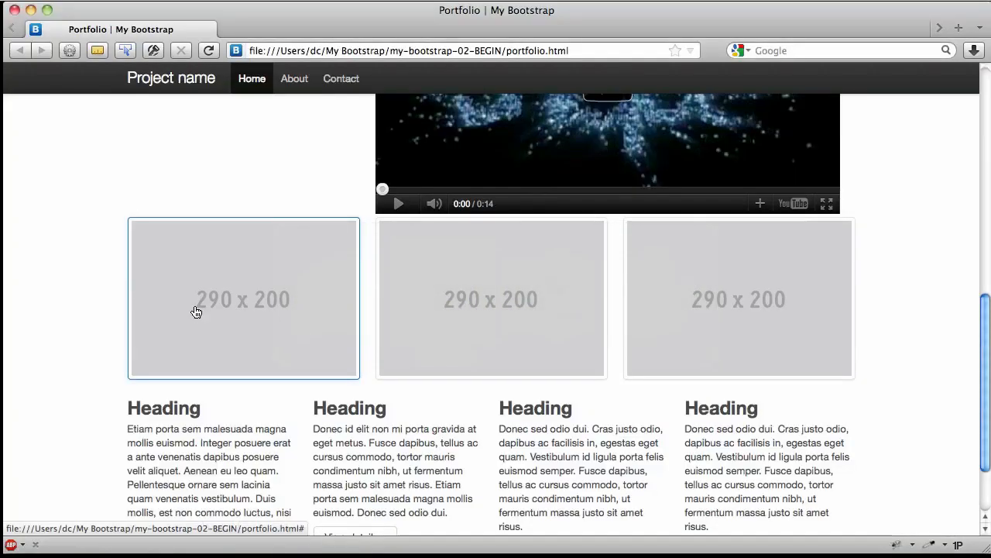
Step: Reload the portfolio page and scroll to check the four 210x140 thumbnails under the 290x200 row
click(208, 49)
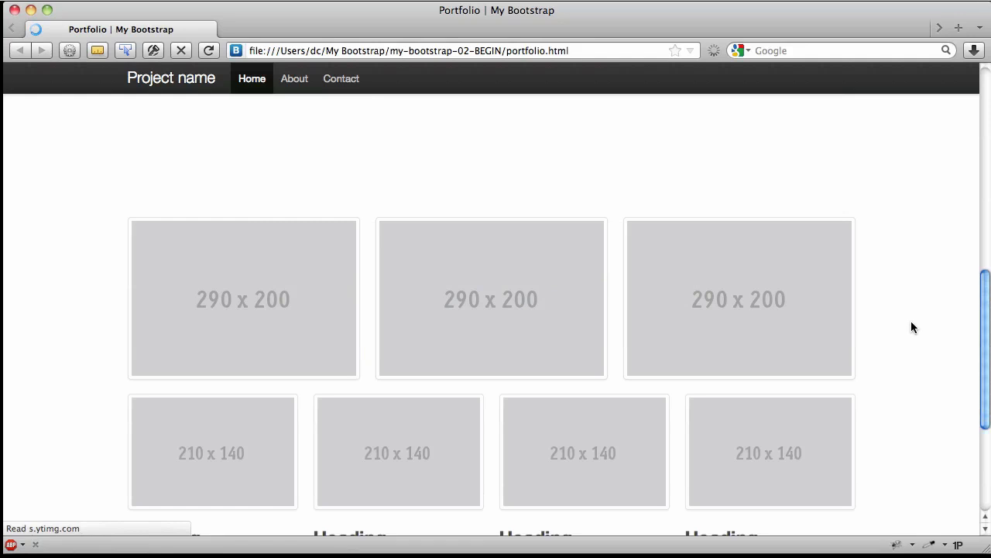
scroll(down, 3)
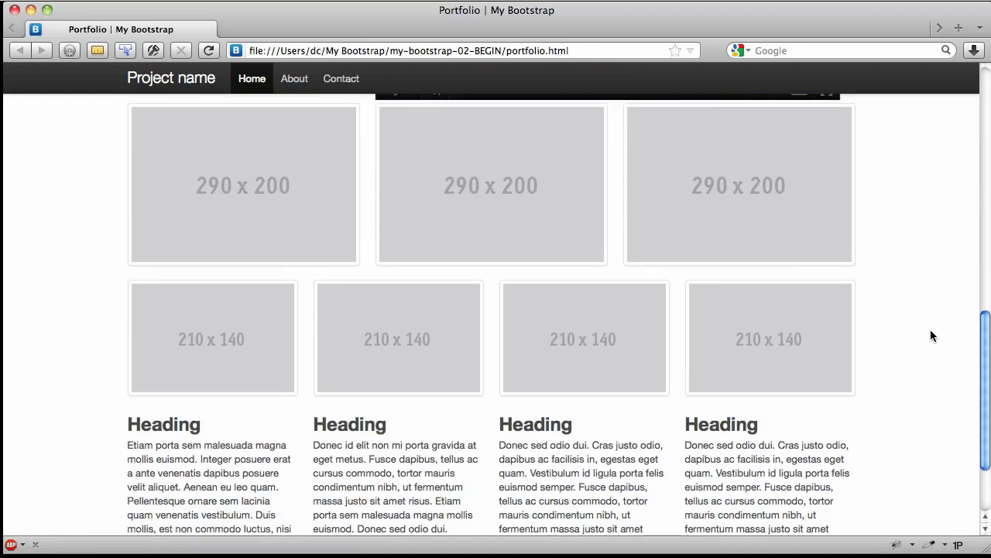
scroll(up, 3)
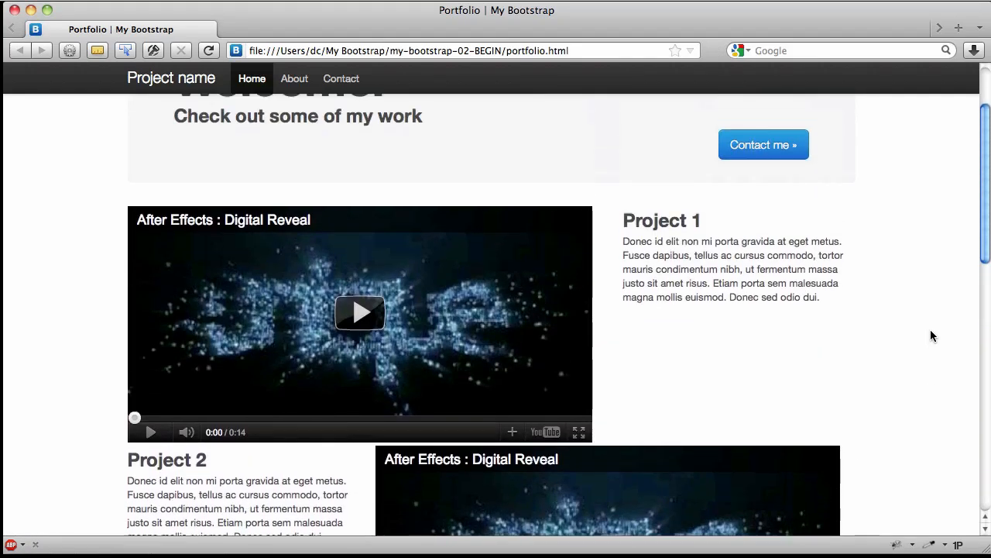
scroll(down, 3)
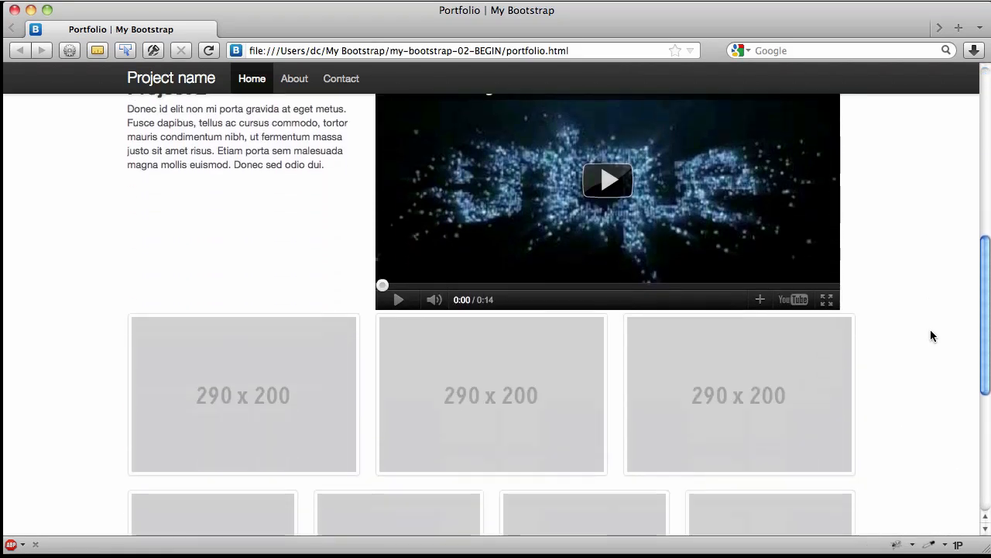
scroll(down, 3)
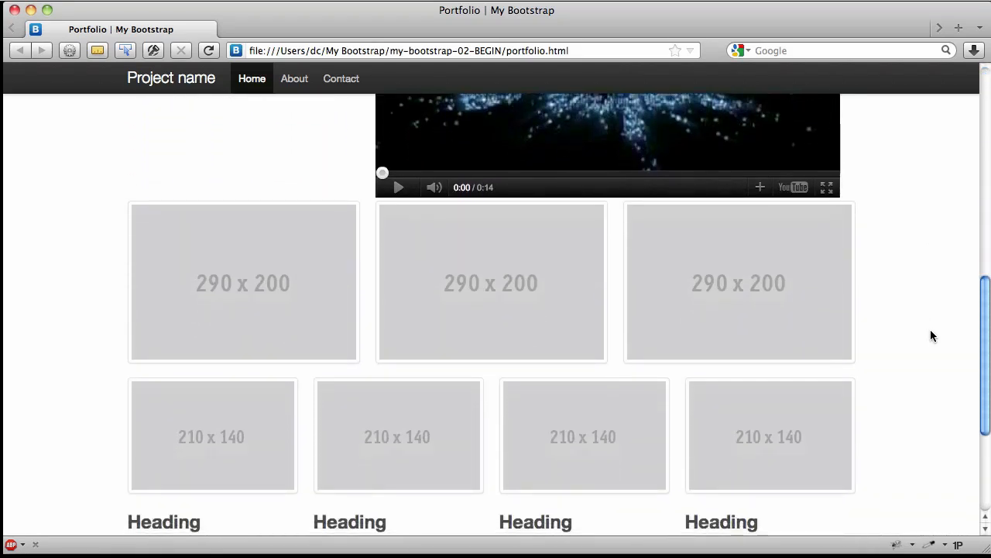
scroll(down, 3)
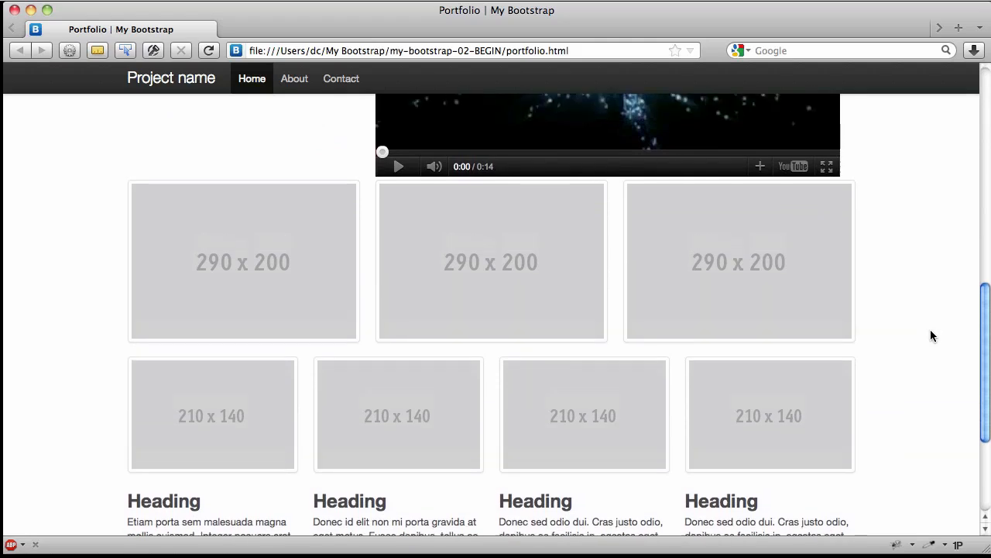
scroll(up, 3)
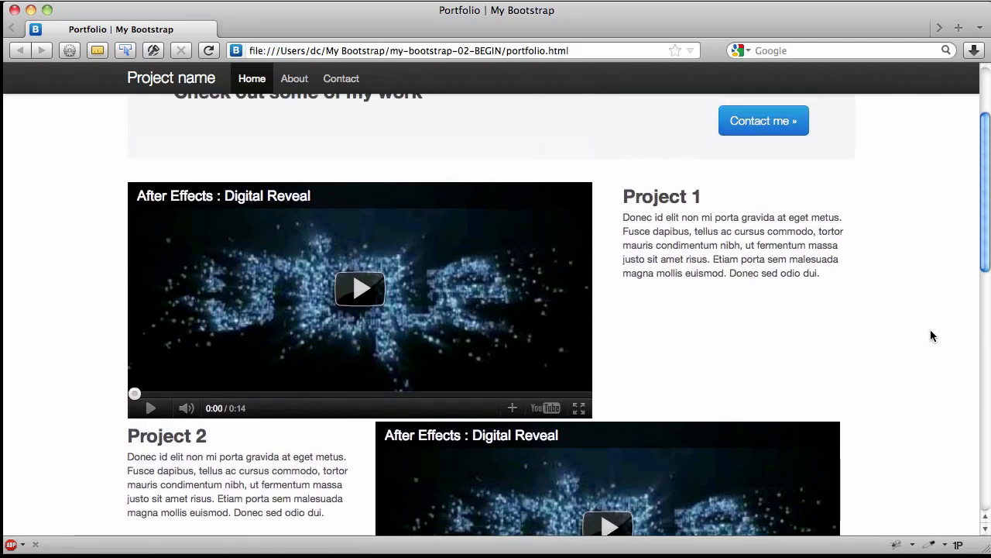
scroll(down, 3)
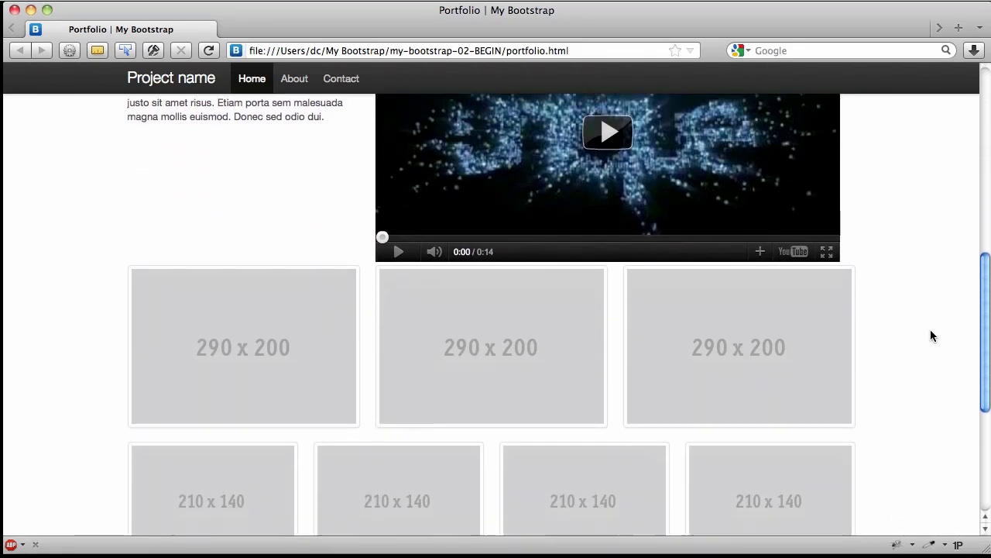
scroll(down, 3)
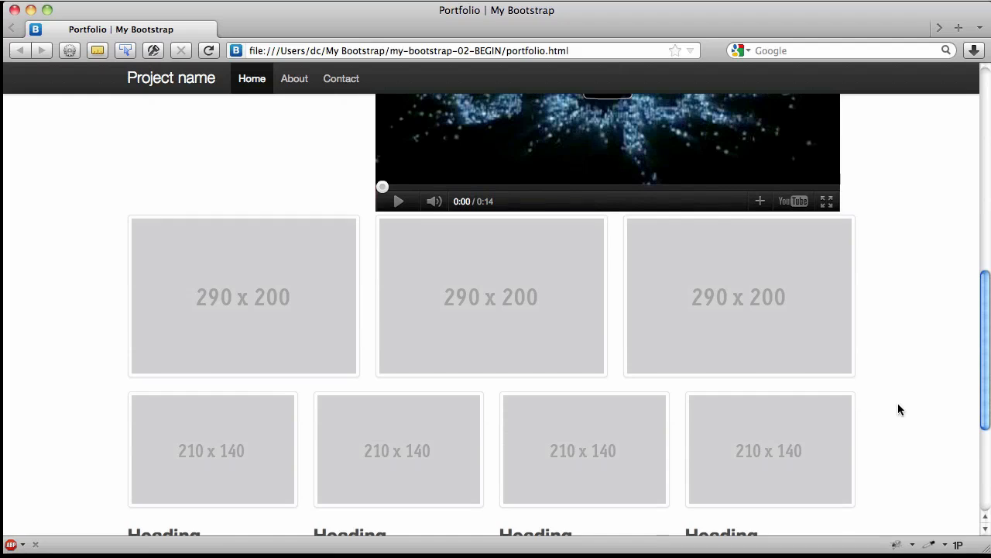